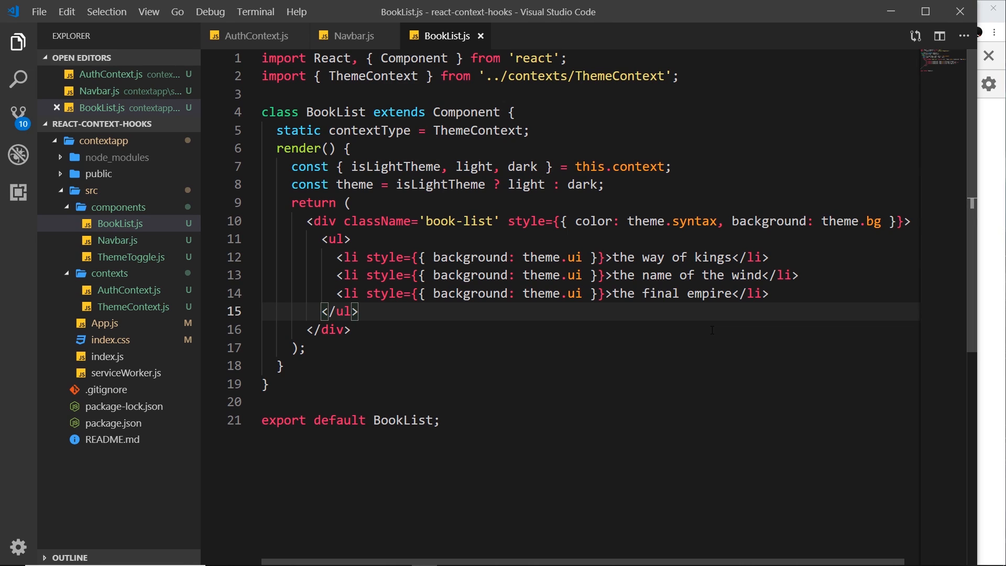
Step: Compare BookList.js's ThemeContext contextType with the consumer's context parameter in Navbar.js
{"action": "left_click", "coordinate": [435, 130]}
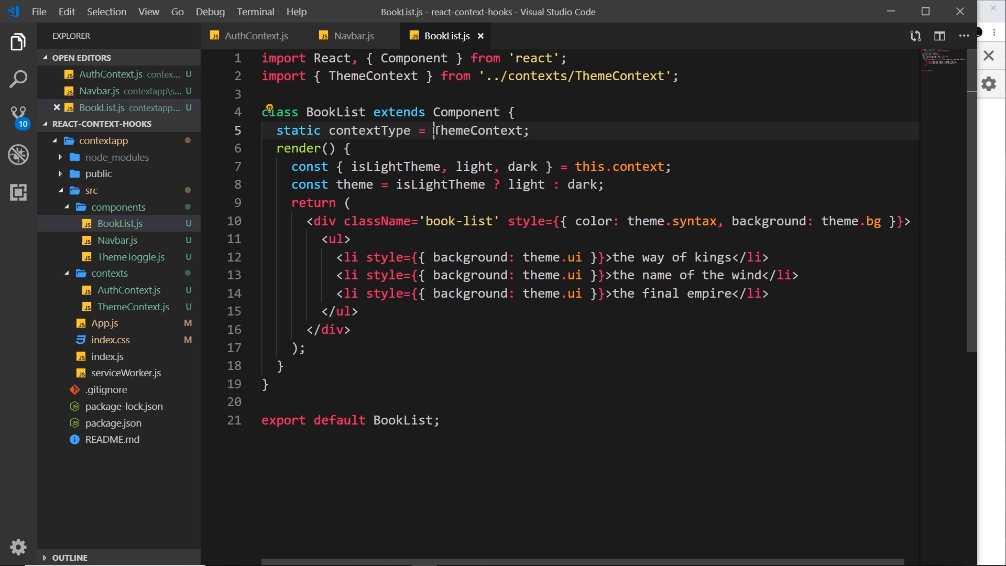
{"action": "double_click", "coordinate": [480, 130]}
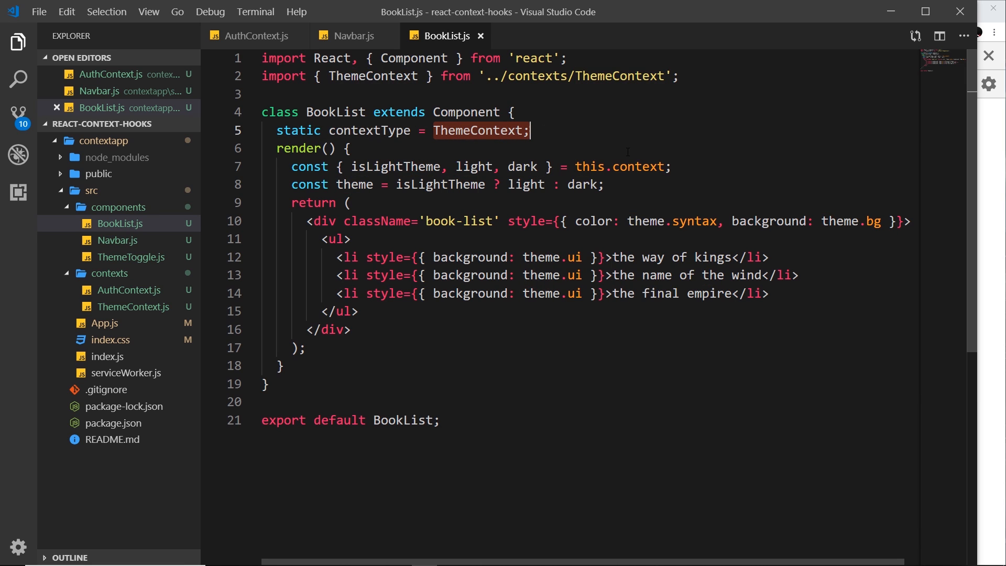
{"action": "left_click", "coordinate": [352, 35]}
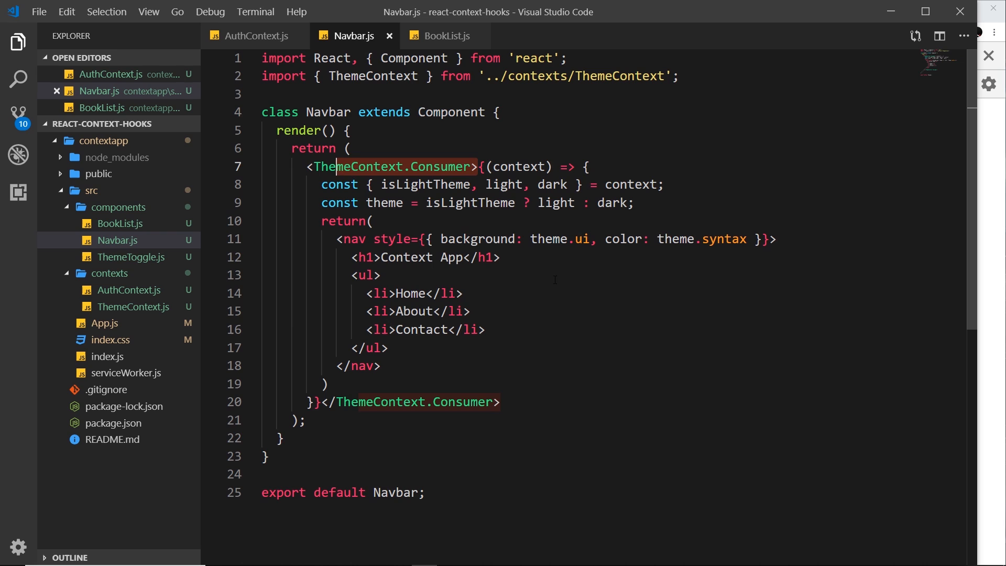
{"action": "double_click", "coordinate": [520, 166]}
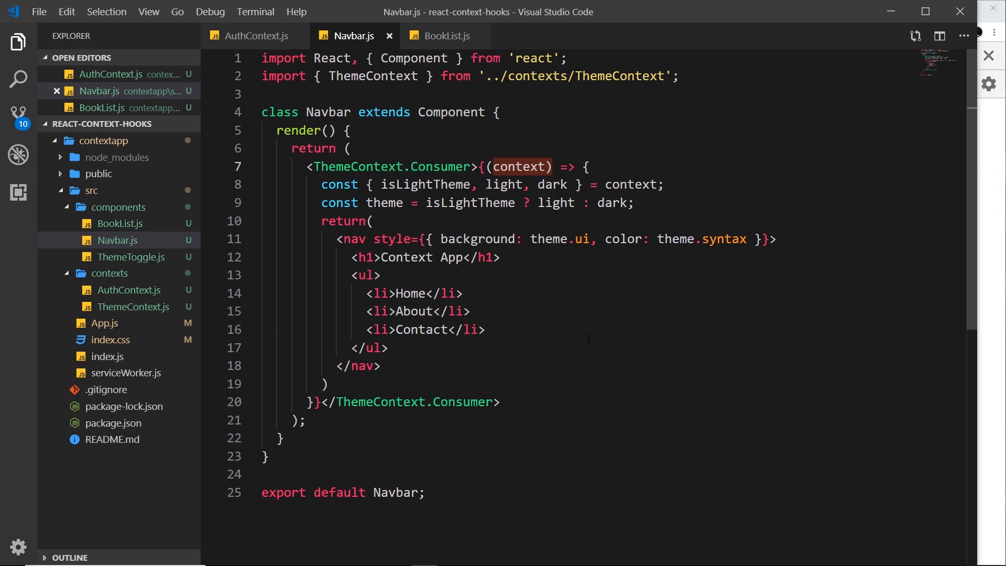
{"action": "mouse_move", "coordinate": [134, 306]}
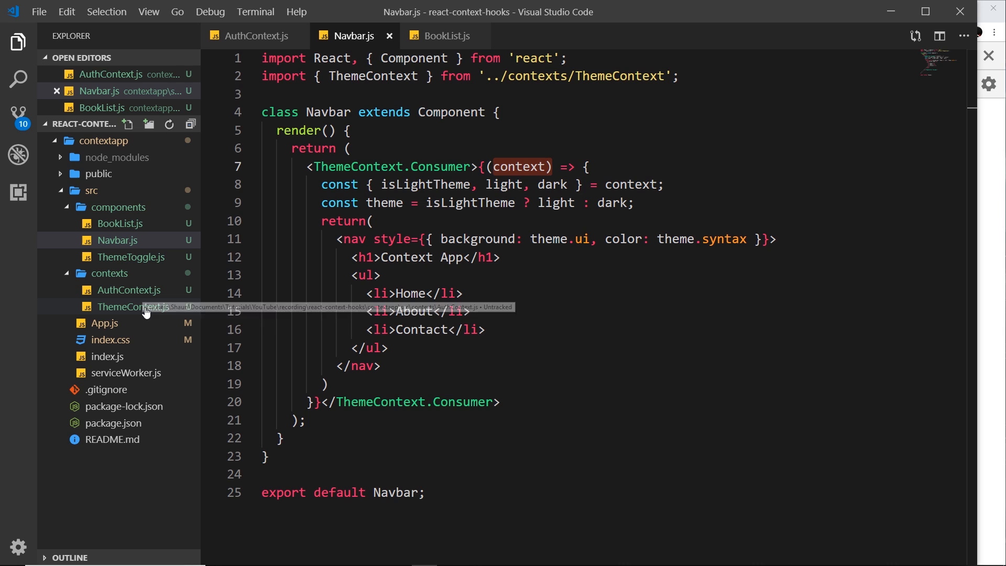
{"action": "mouse_move", "coordinate": [128, 290]}
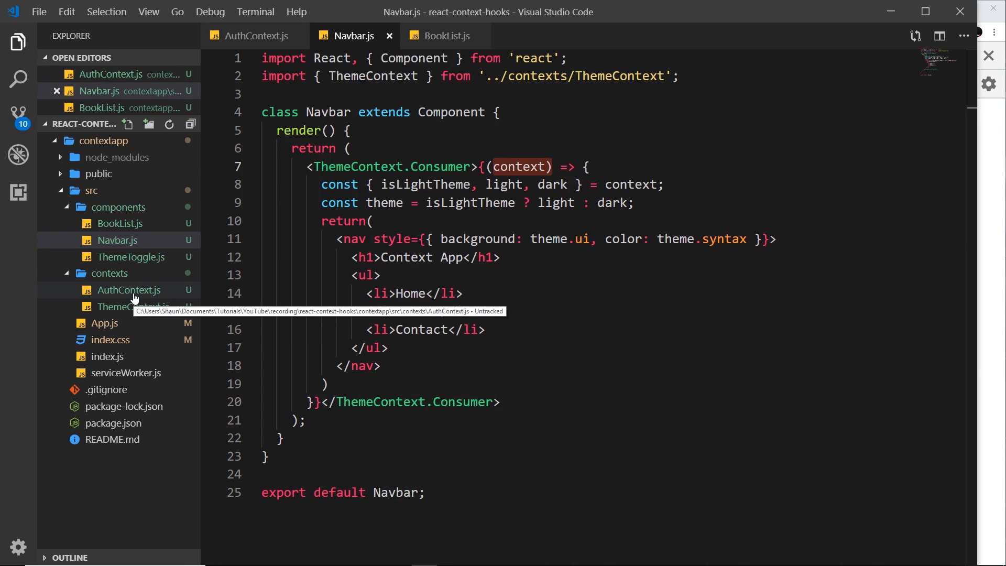
{"action": "left_click", "coordinate": [443, 36]}
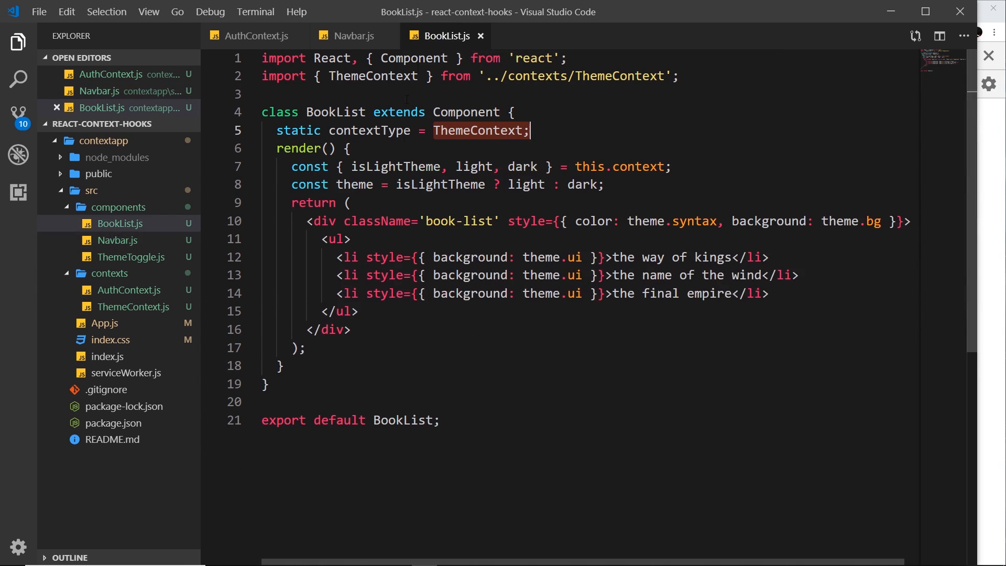
Step: Try a second static contextType for AuthContext in BookList.js, then remove it
{"action": "left_click", "coordinate": [573, 131]}
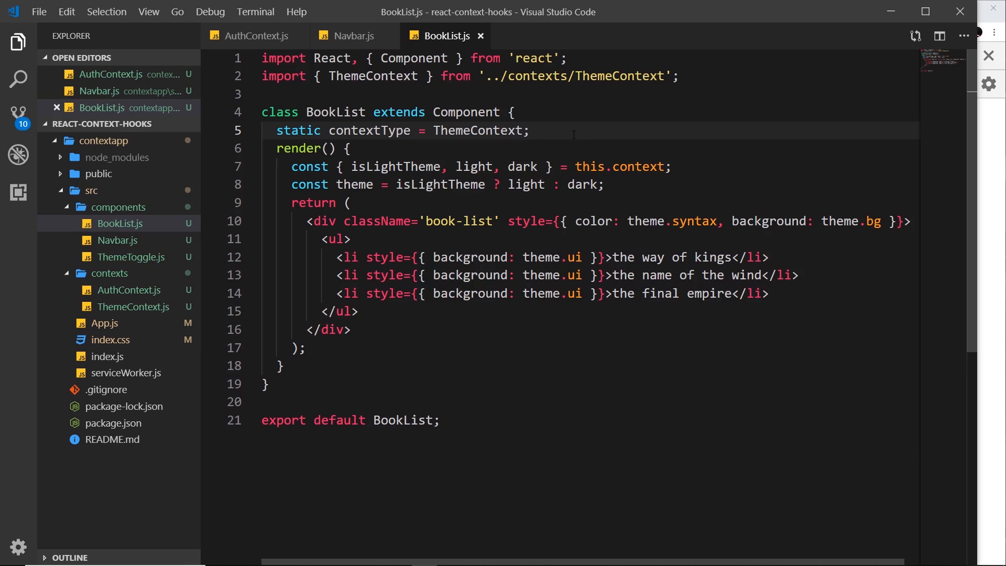
{"action": "type", "text": "static"}
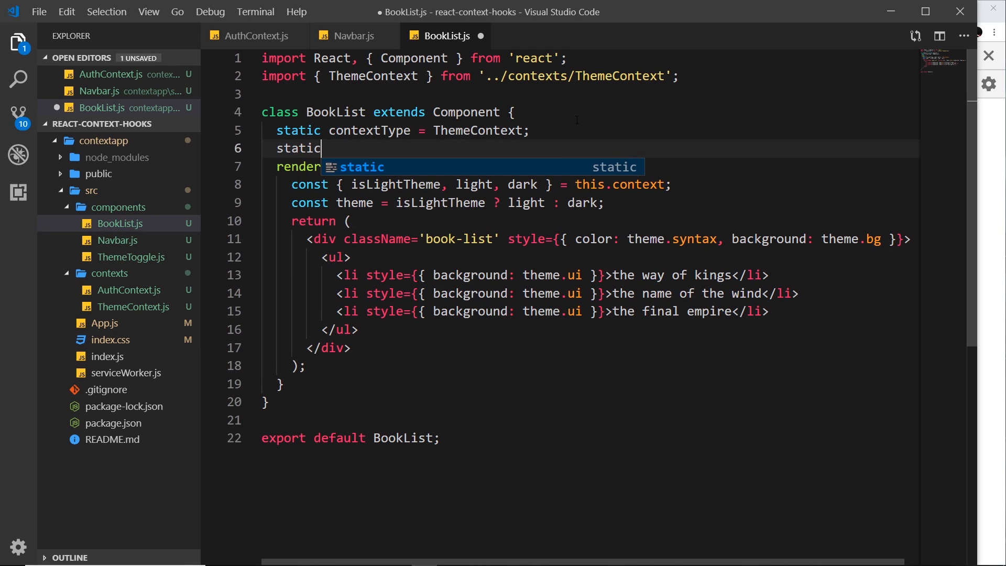
{"action": "type", "text": "context"}
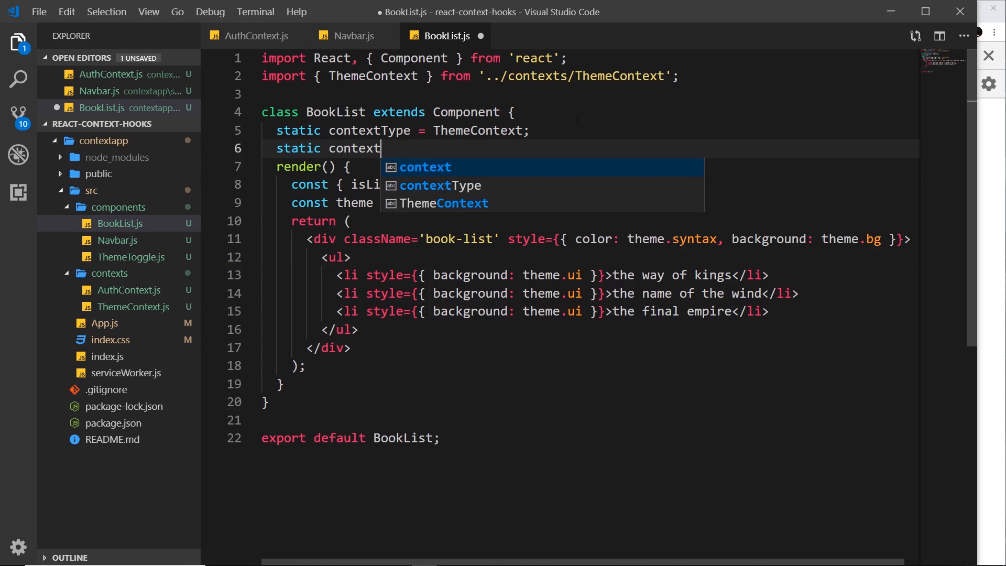
{"action": "type", "text": "Type = auth"}
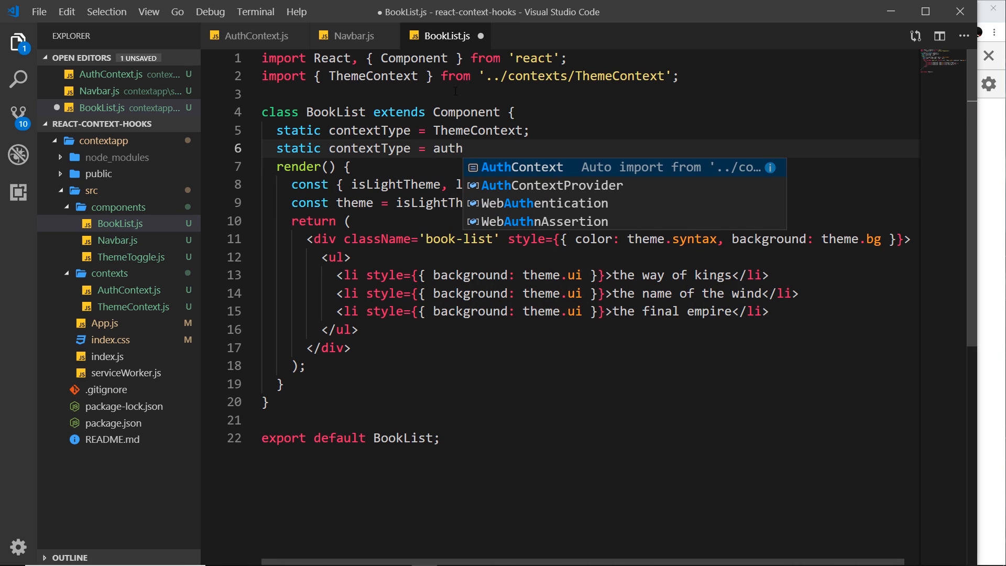
{"action": "key", "text": "Escape"}
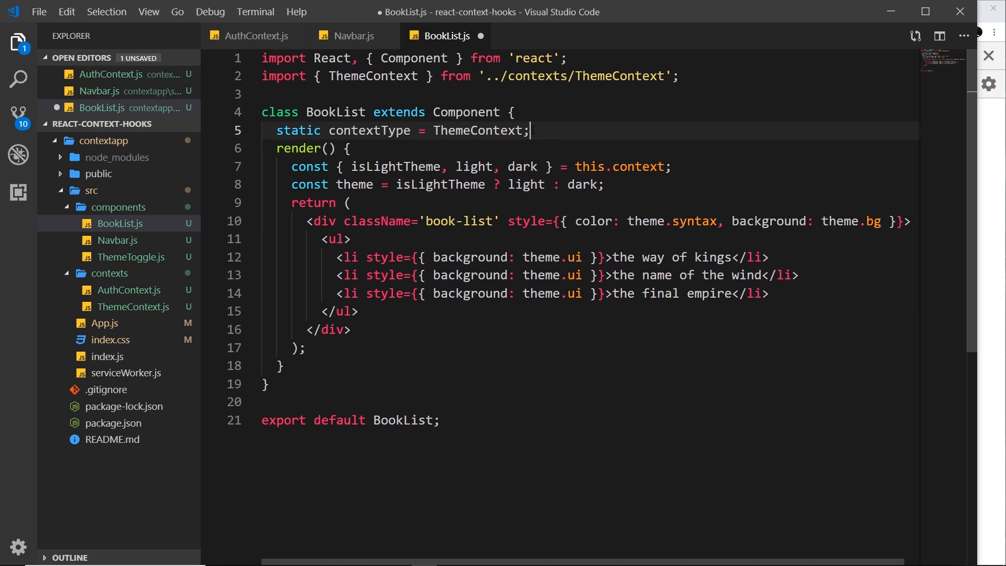
Step: Highlight the existing contextType property in BookList.js and return to Navbar.js
{"action": "left_click", "coordinate": [298, 149]}
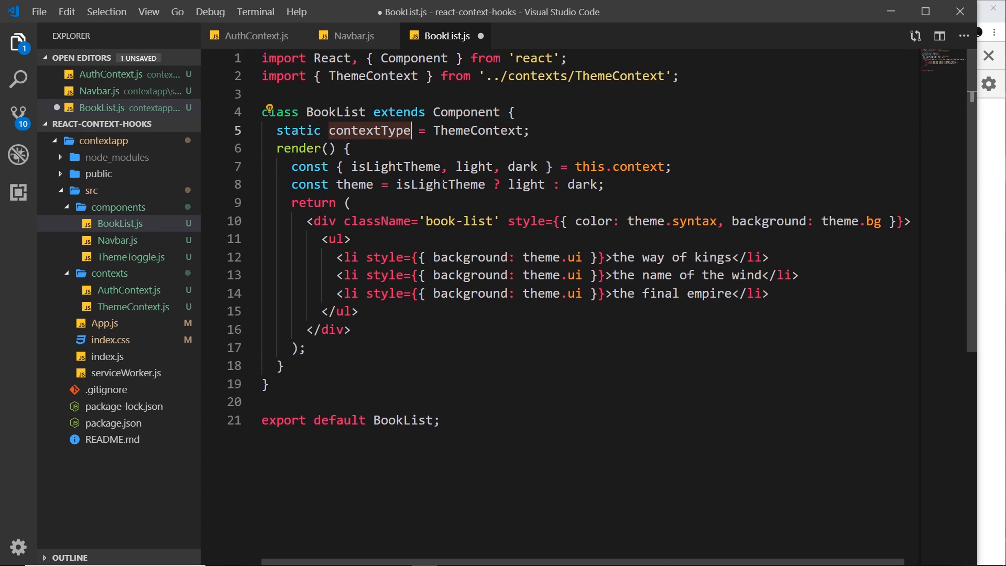
{"action": "left_click", "coordinate": [352, 203]}
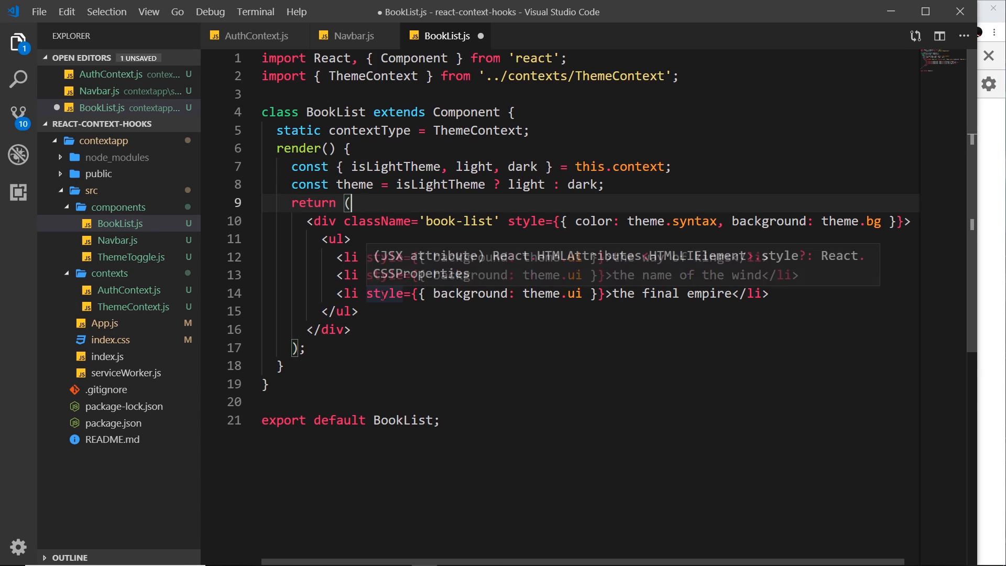
{"action": "left_click", "coordinate": [352, 35]}
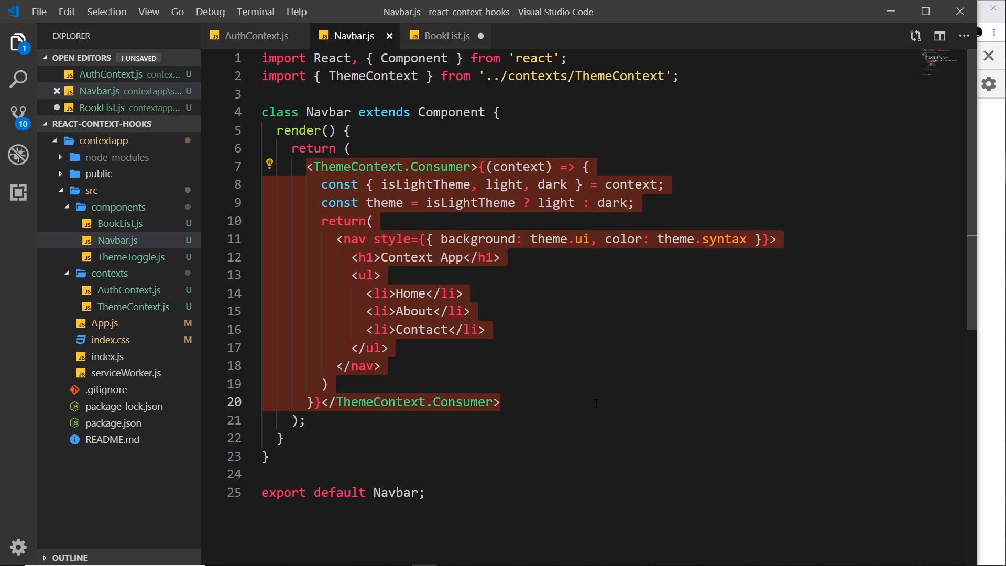
Step: Add opening and closing <AuthContext.Consumer> tags above the ThemeContext consumer in Navbar.js
{"action": "key", "text": "enter"}
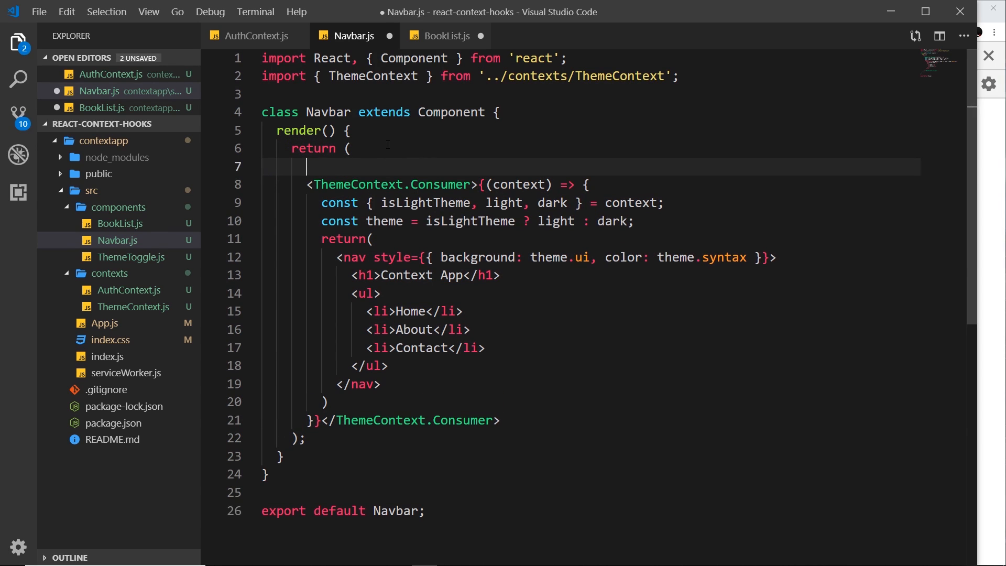
{"action": "type", "text": "<AuthC"}
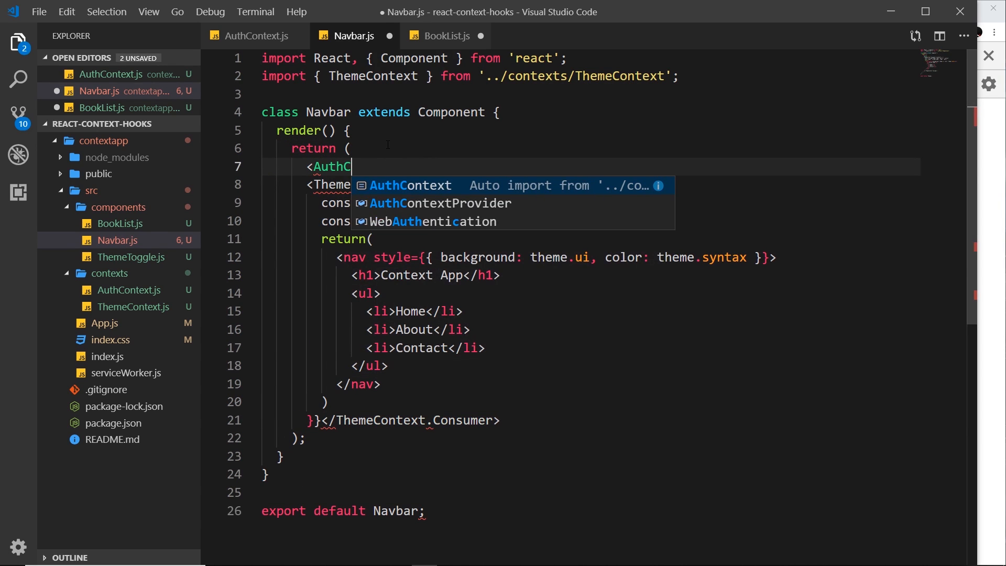
{"action": "type", "text": "ontext"}
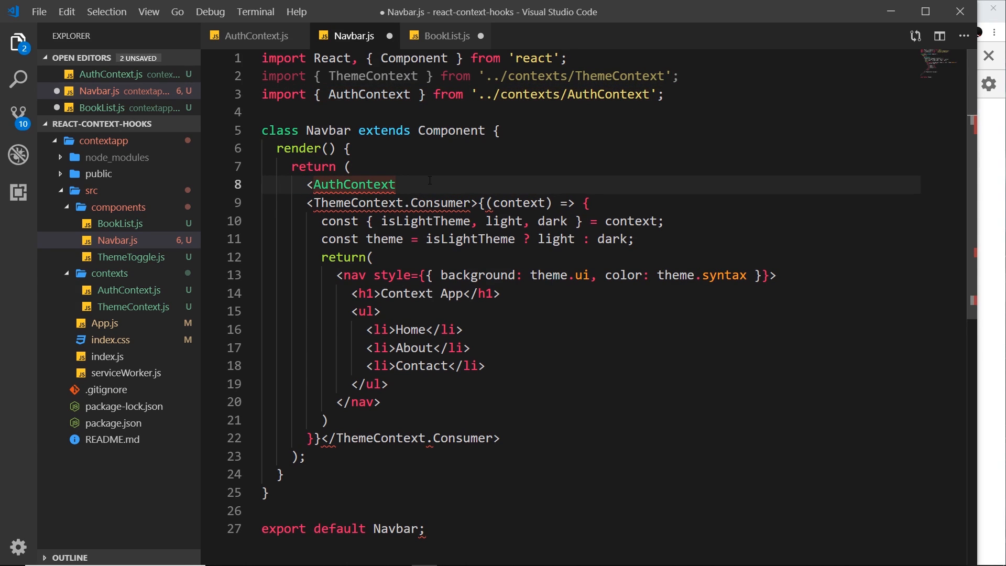
{"action": "type", "text": ".Consumer"}
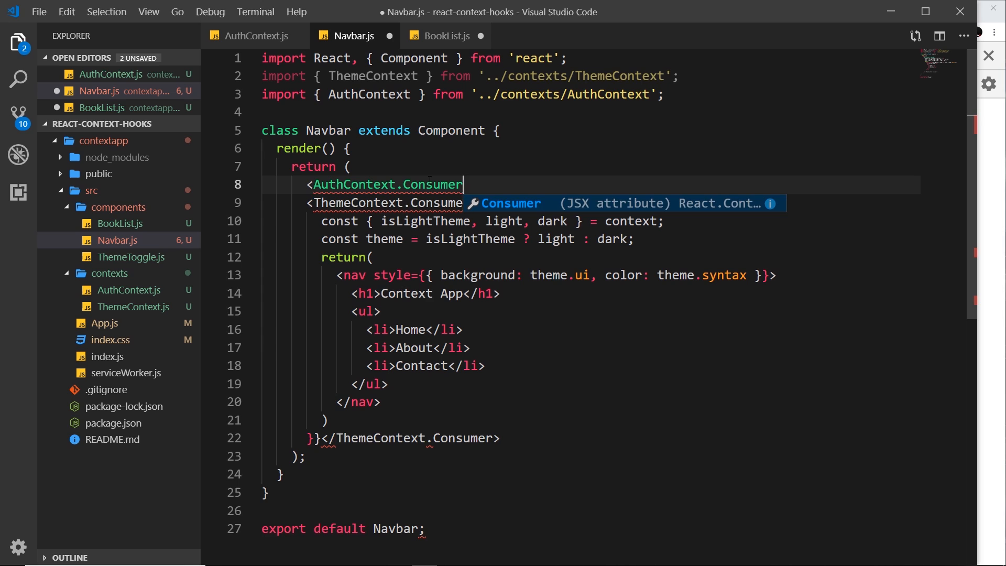
{"action": "type", "text": ">"}
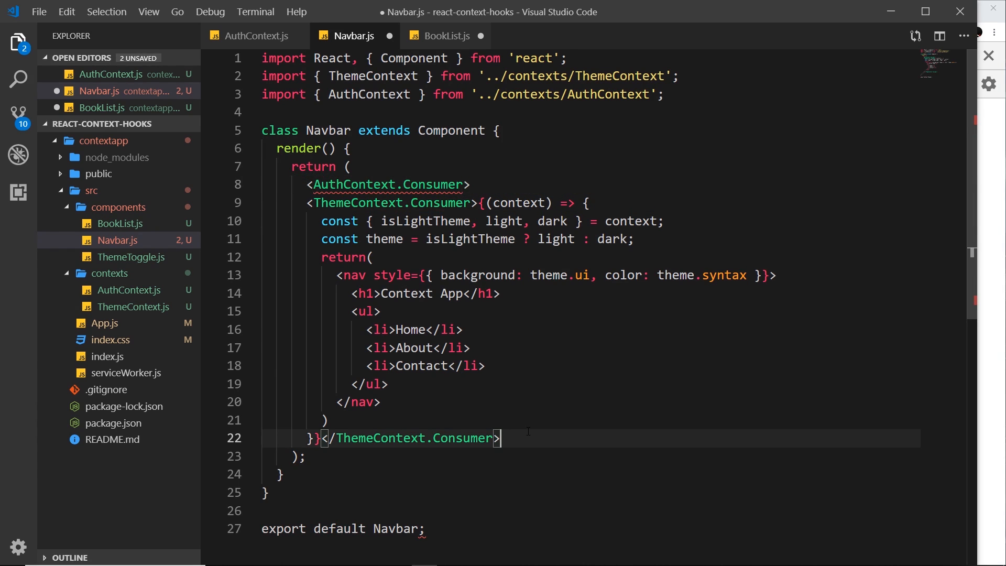
{"action": "type", "text": "</AuthContext.Consumer>"}
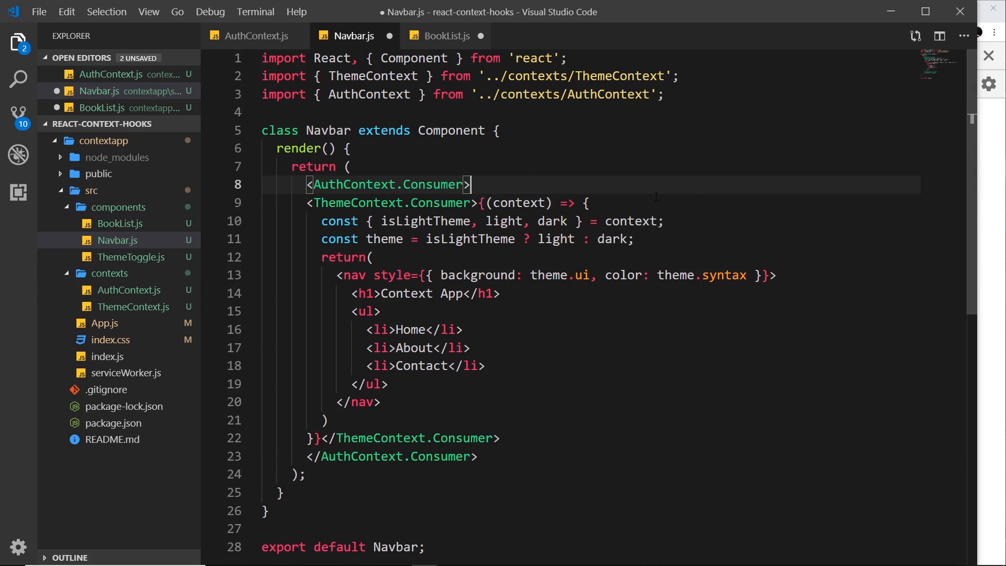
Step: Give the AuthContext consumer a {(authContext)} function parameter
{"action": "type", "text": "{"}
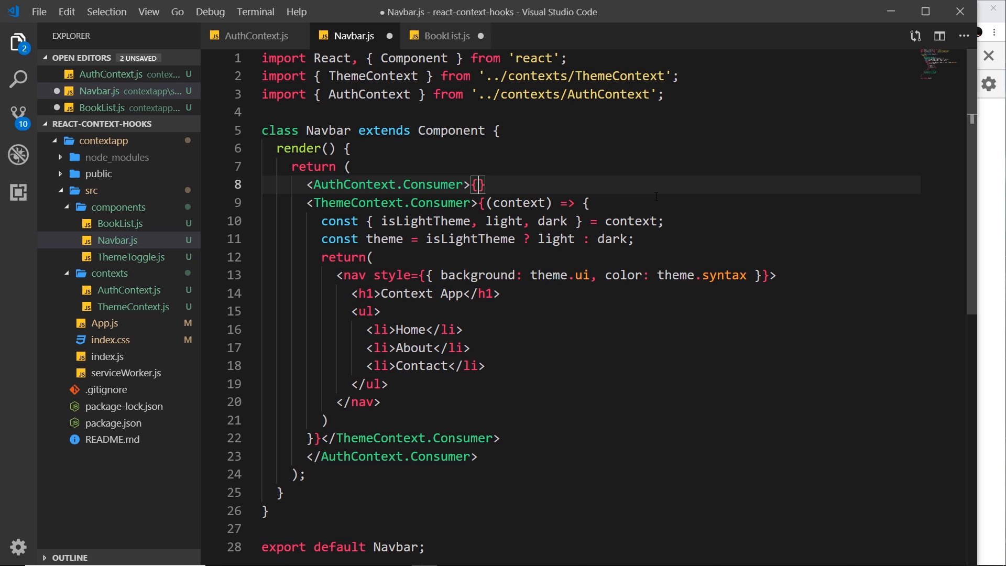
{"action": "type", "text": "()"}
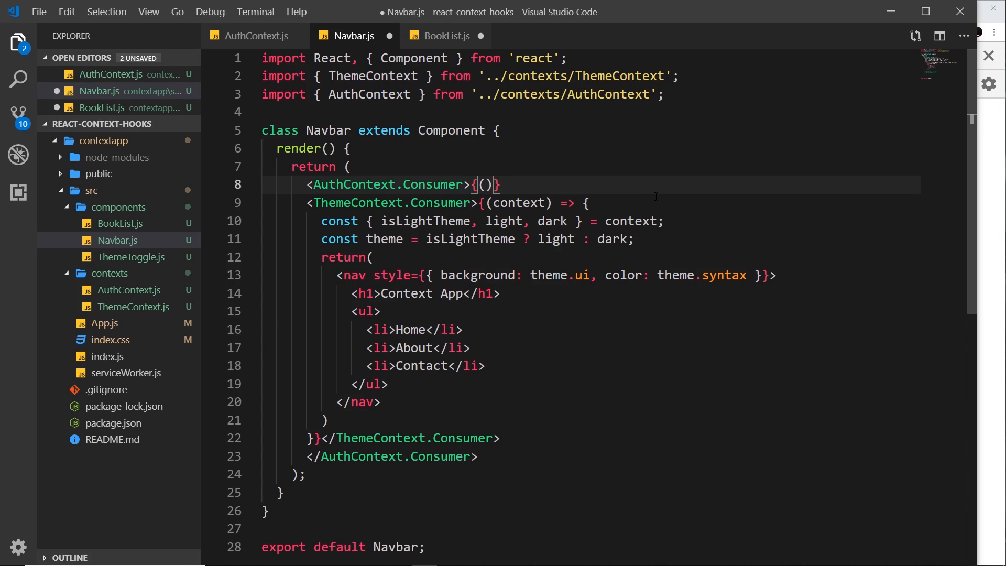
{"action": "type", "text": "a"}
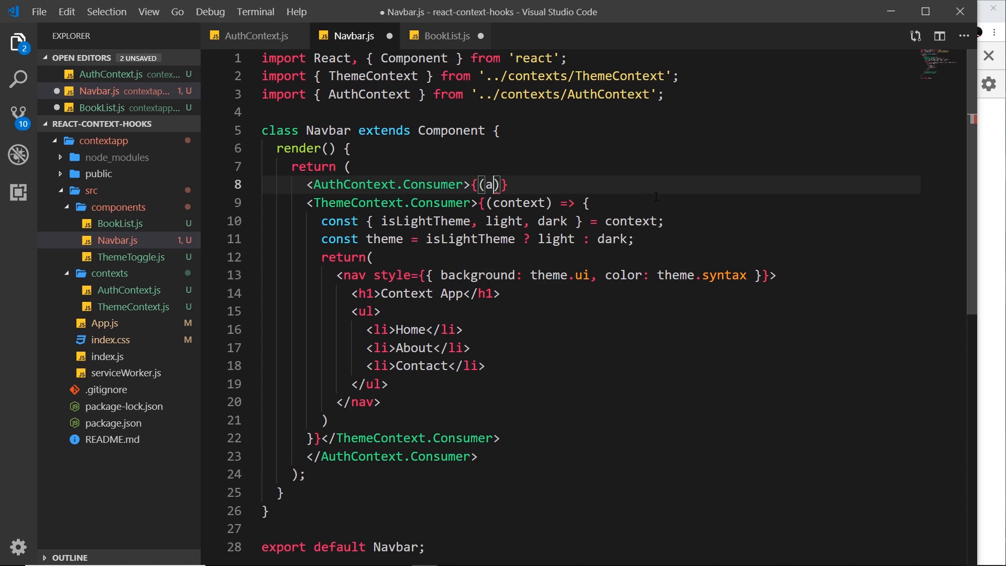
{"action": "type", "text": "uthContext"}
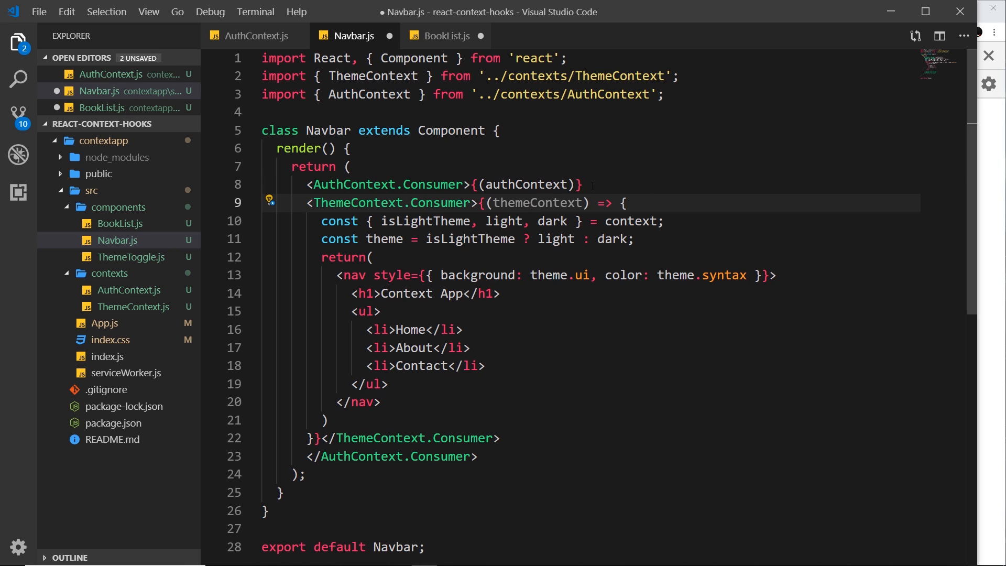
Step: Complete (authContext) => ( ) and move the ThemeContext.Consumer block inside its parentheses
{"action": "left_click", "coordinate": [581, 185]}
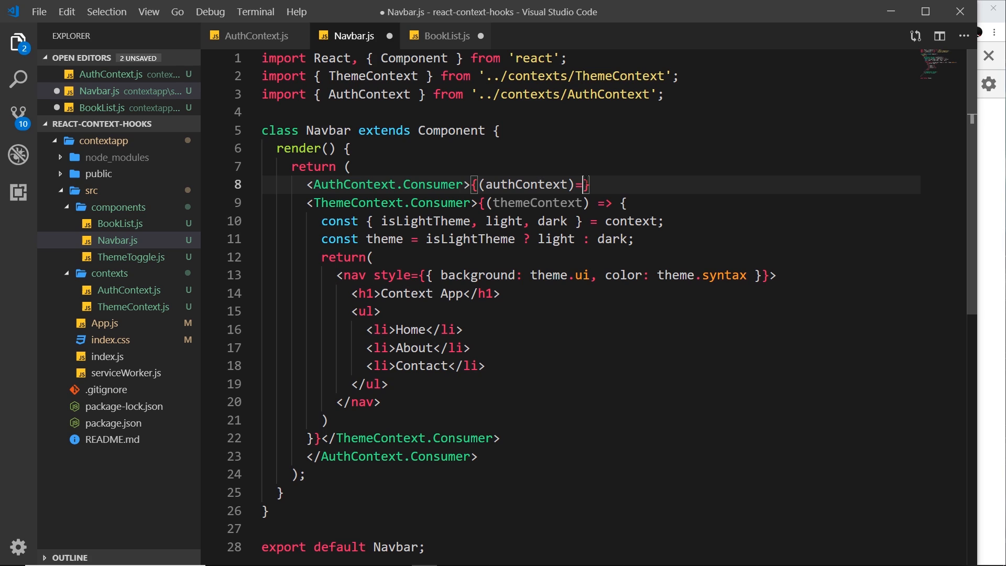
{"action": "type", "text": "=>"}
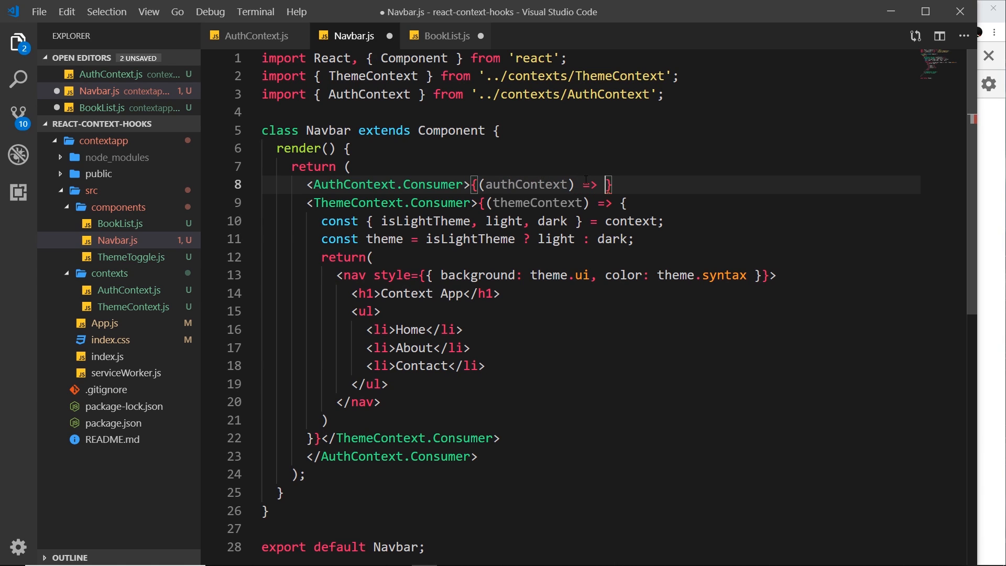
{"action": "type", "text": "()"}
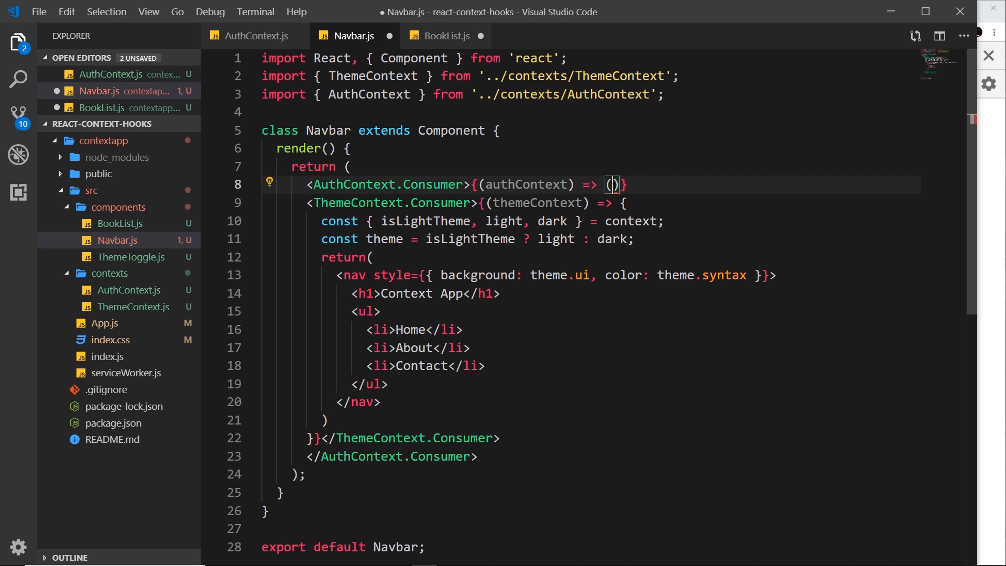
{"action": "key", "text": "Enter"}
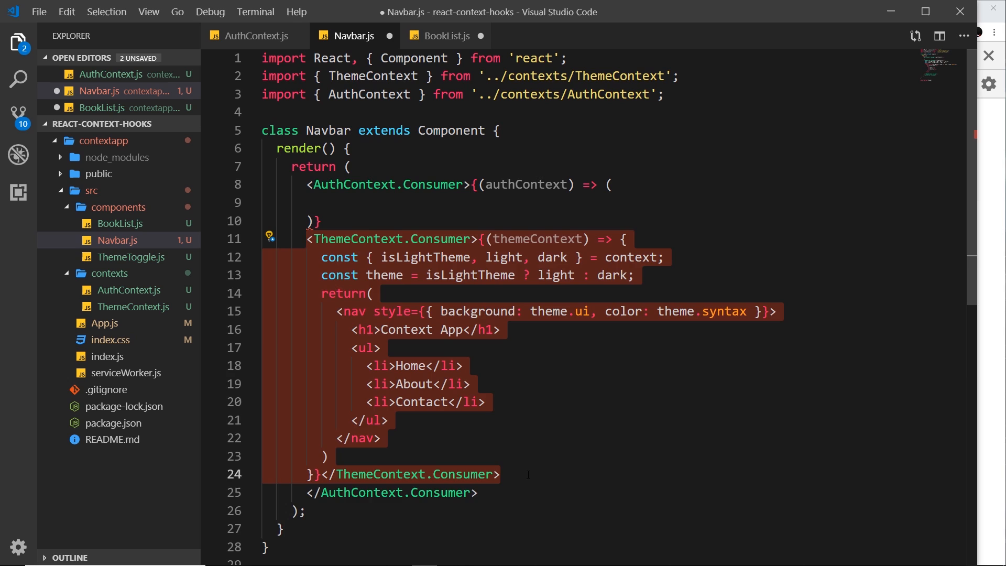
{"action": "key", "text": "Delete"}
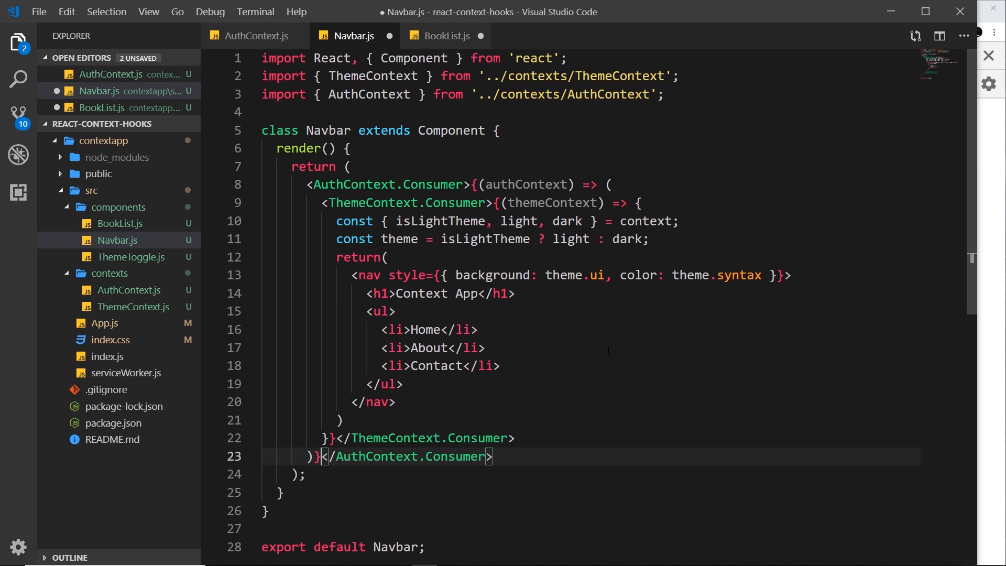
Step: Read isLightTheme, light and dark from themeContext, checking AuthContext.js's provider value
{"action": "left_click", "coordinate": [525, 184]}
{"action": "type", "text": "themeC"}
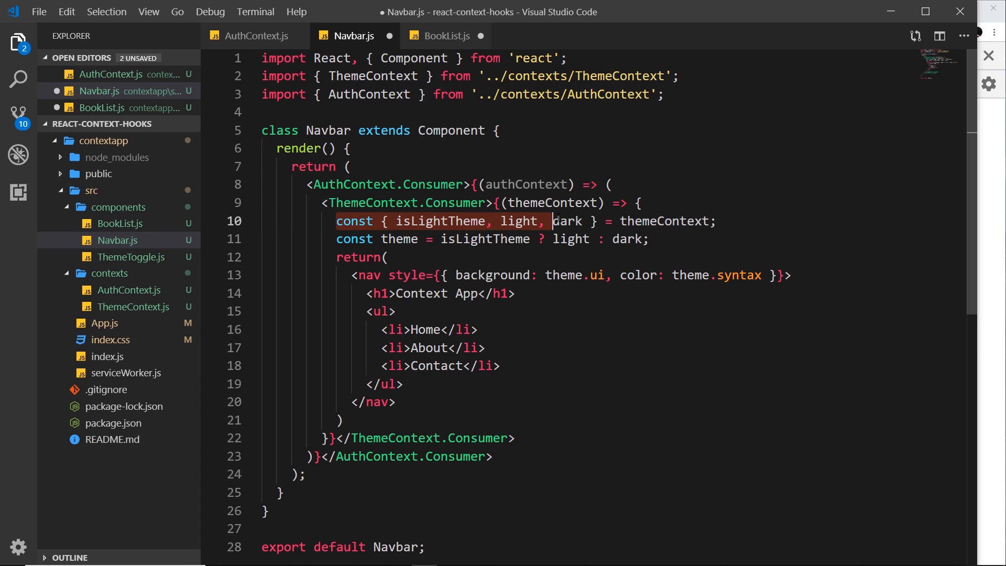
{"action": "mouse_move", "coordinate": [527, 185]}
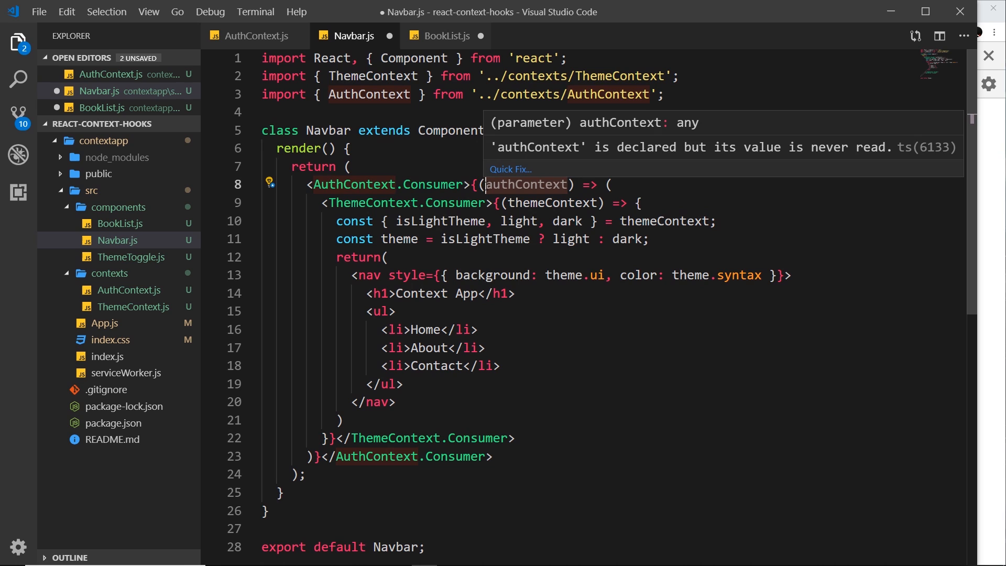
{"action": "left_click", "coordinate": [255, 35]}
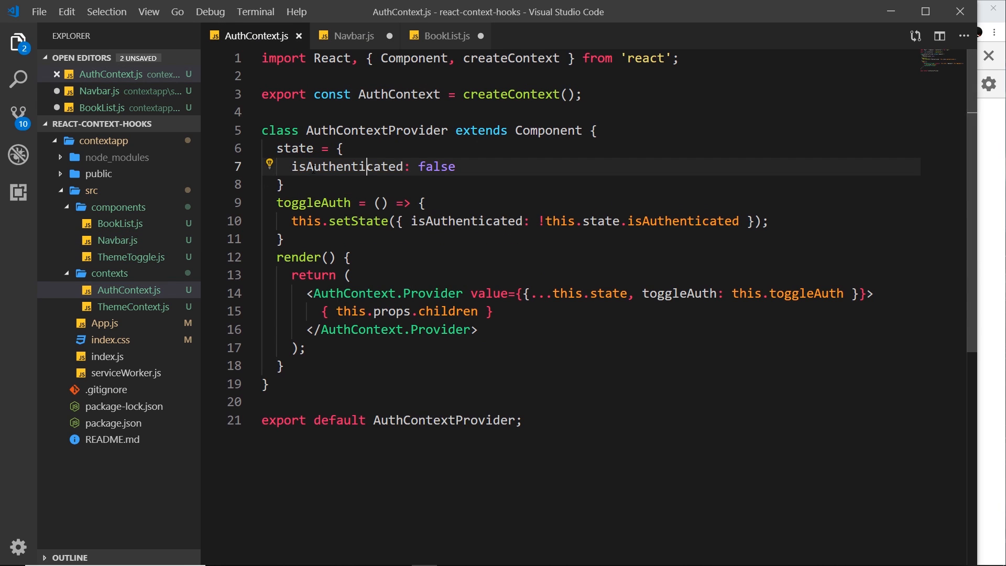
{"action": "double_click", "coordinate": [346, 166]}
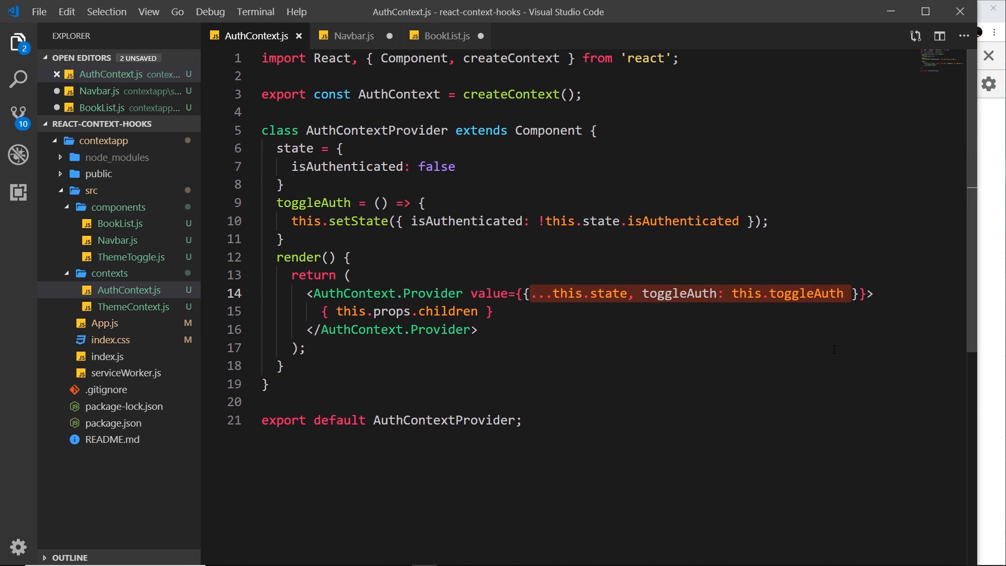
{"action": "left_click", "coordinate": [354, 35]}
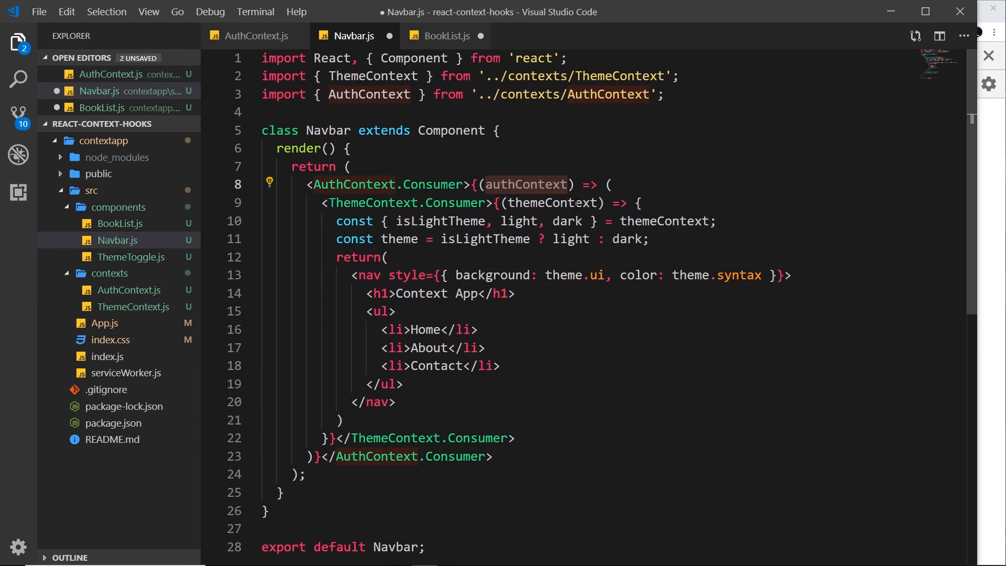
{"action": "left_click", "coordinate": [638, 203]}
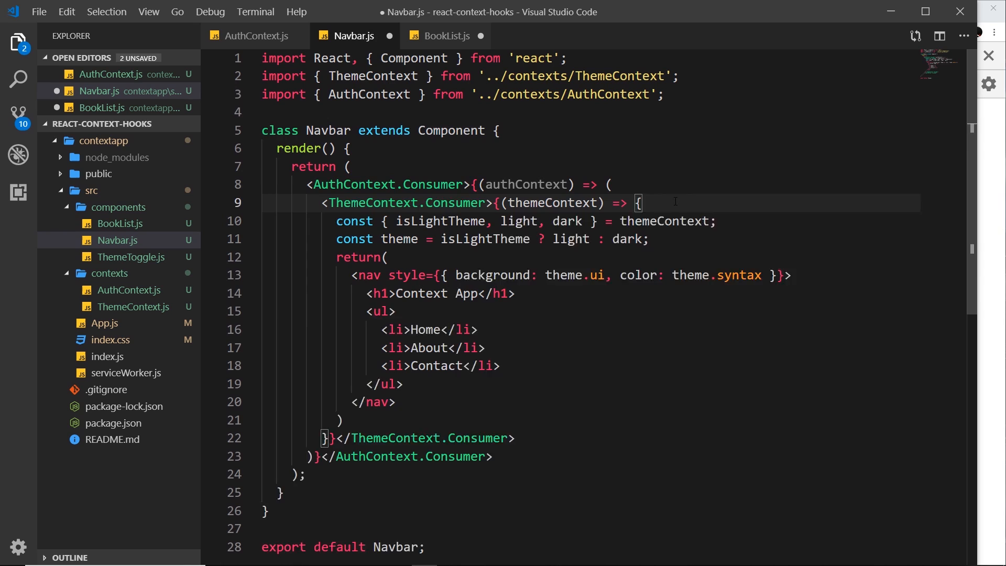
Step: Add const { isAuthenticated, toggleAuth } = authContext; on line 10 of Navbar.js
{"action": "type", "text": "const"}
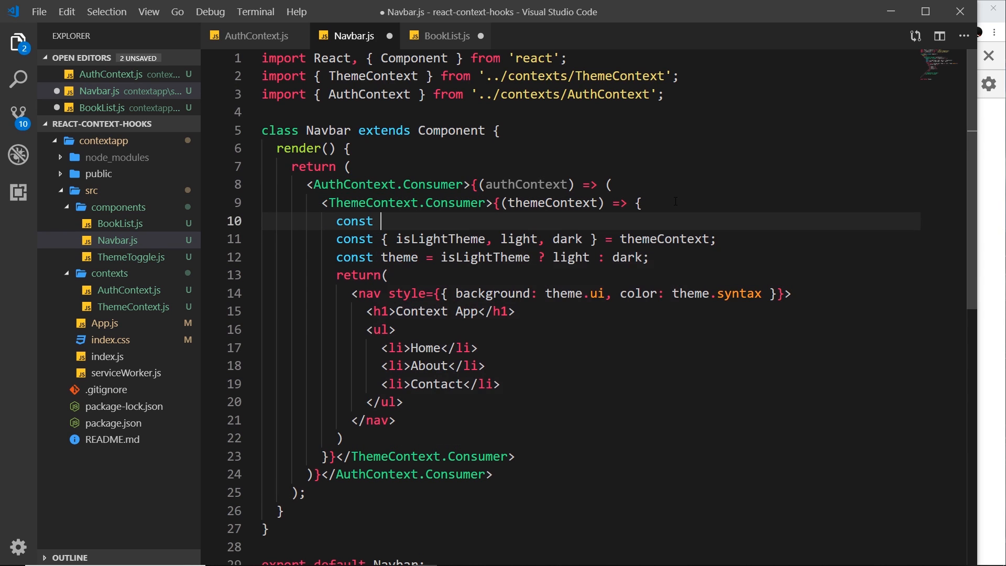
{"action": "type", "text": "{"}
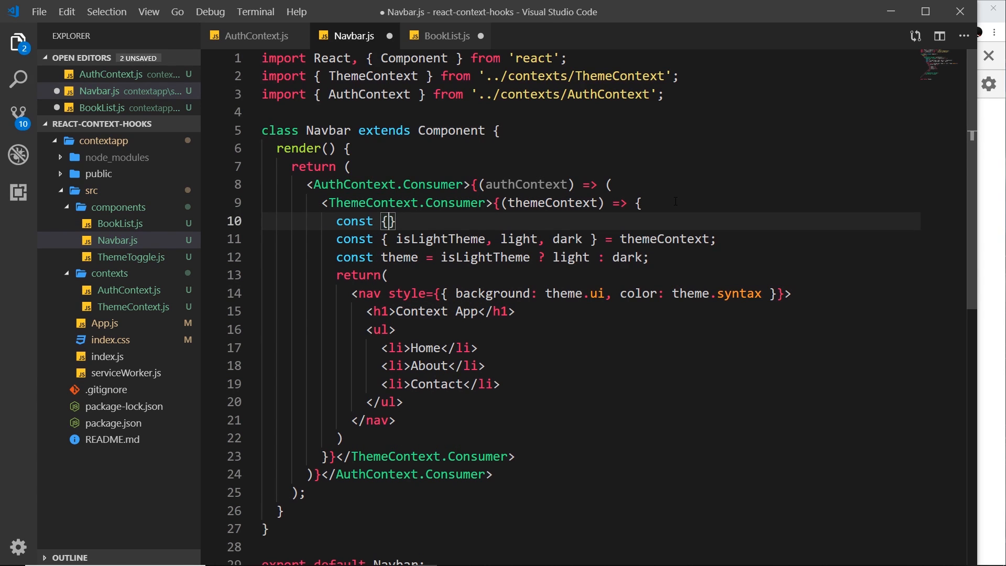
{"action": "type", "text": "isAuthent"}
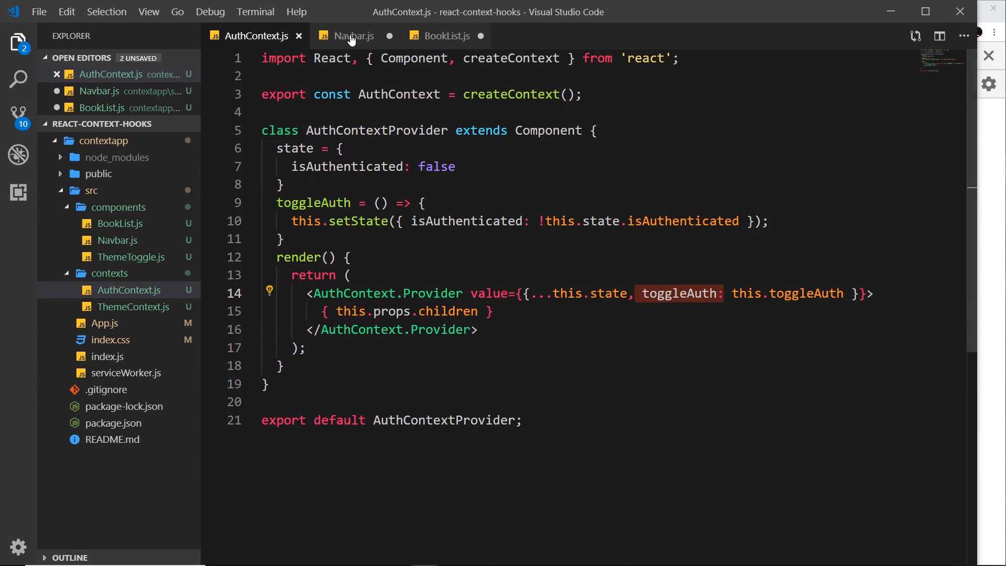
{"action": "left_click", "coordinate": [354, 36]}
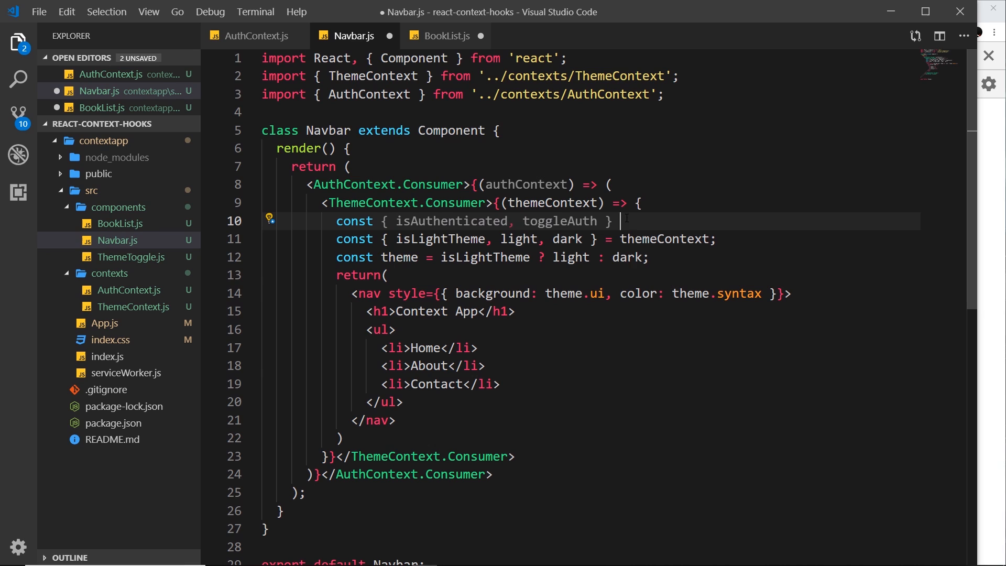
{"action": "type", "text": "="}
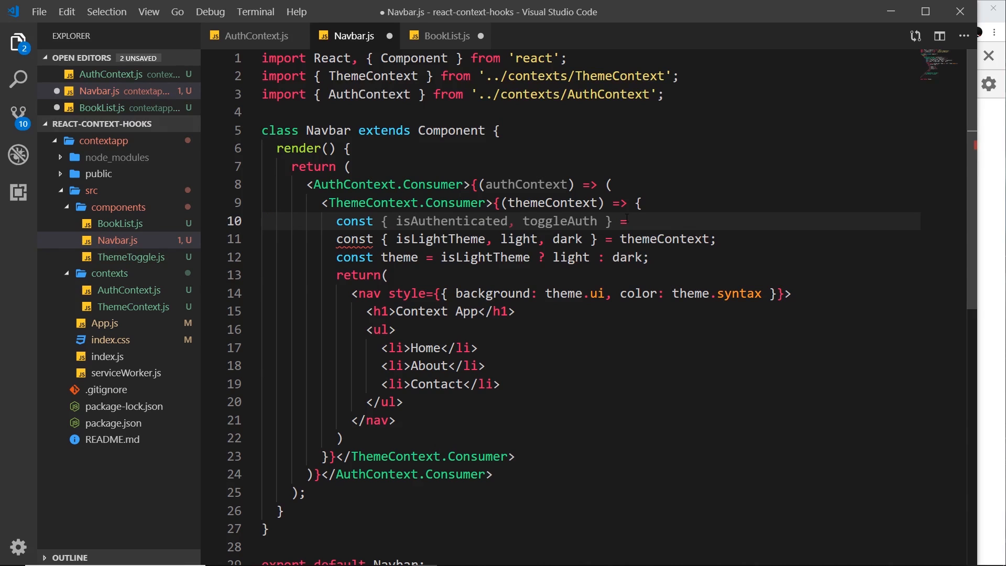
{"action": "type", "text": "authContext;"}
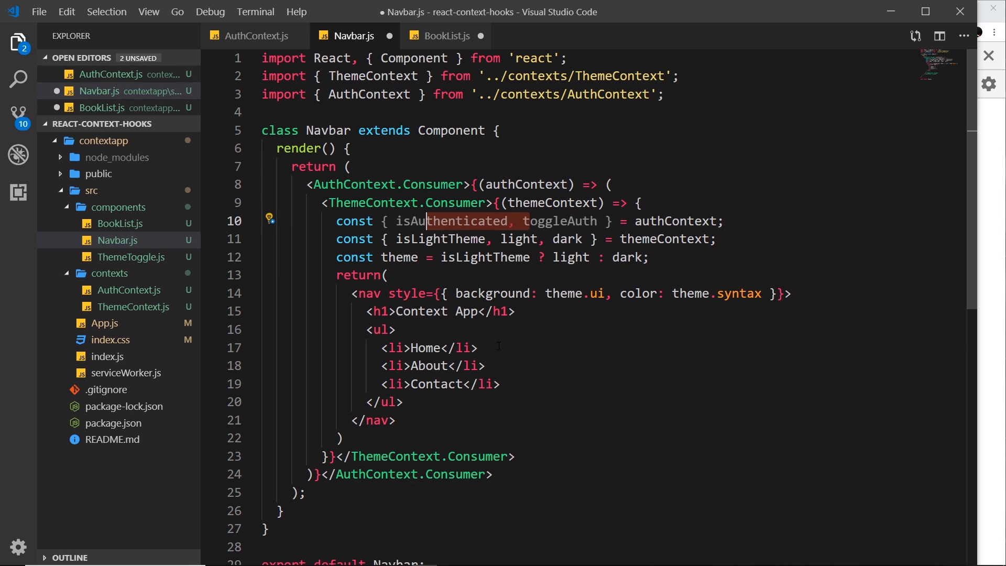
Step: Add a div under the heading containing { isAuthenticated ? 'Logged in' : 'Logged out' }
{"action": "key", "text": "Enter"}
{"action": "type", "text": "<div></div>"}
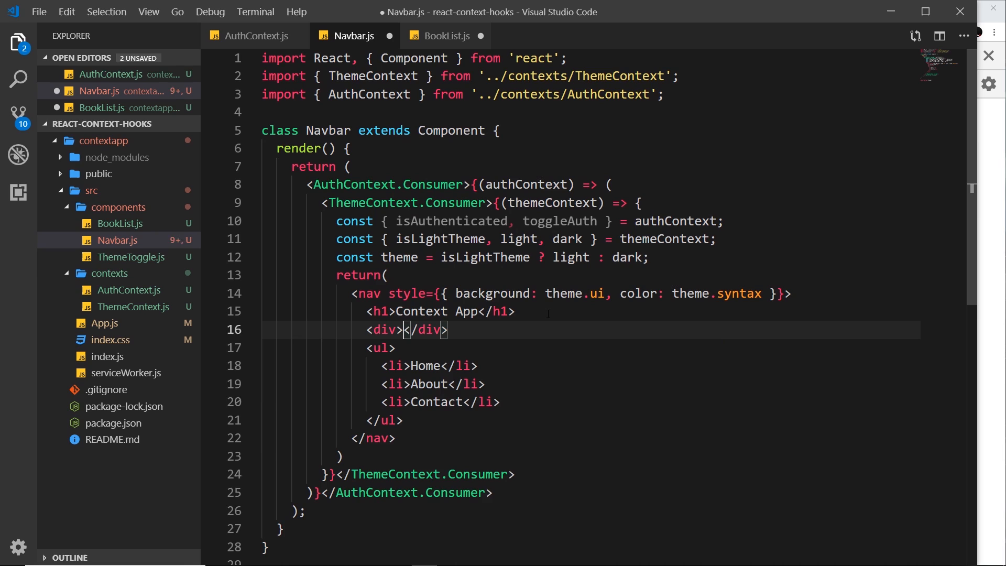
{"action": "key", "text": "enter"}
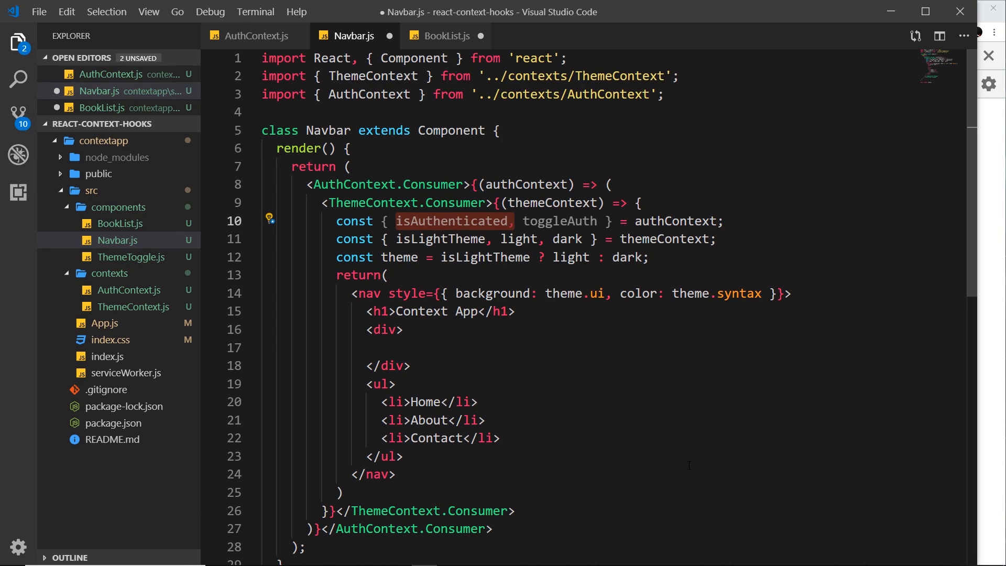
{"action": "left_click", "coordinate": [382, 347]}
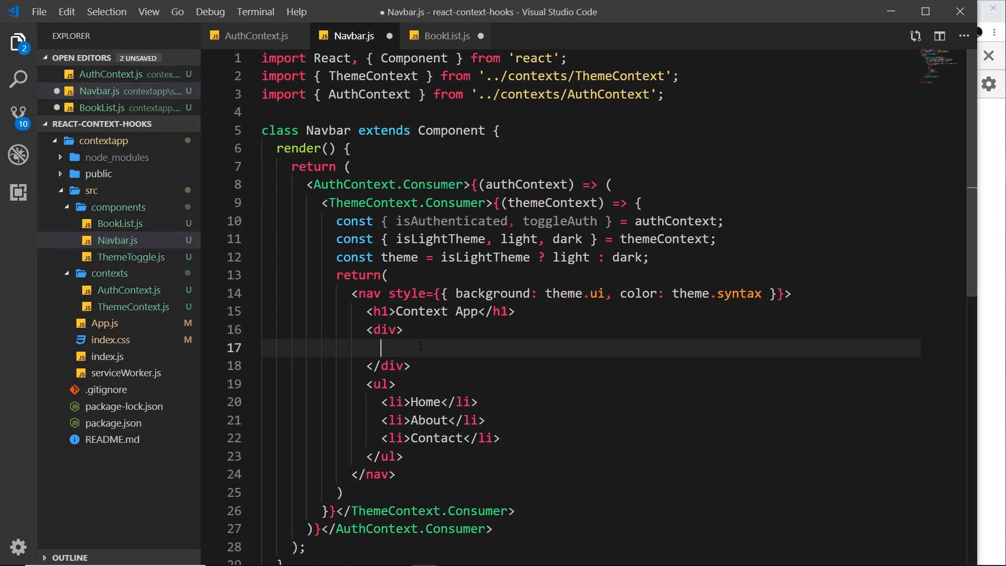
{"action": "type", "text": "{"}
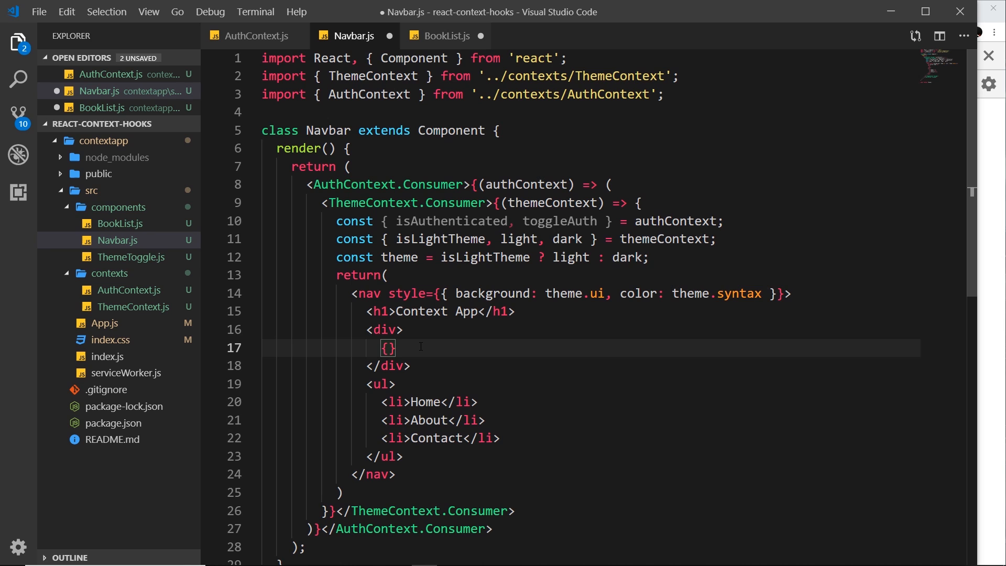
{"action": "type", "text": "isAuthenticated"}
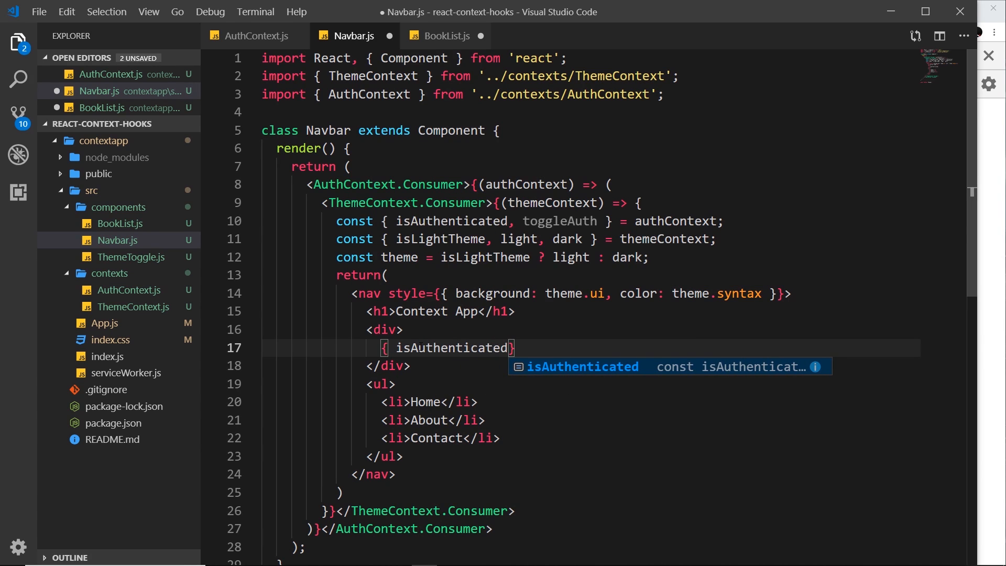
{"action": "type", "text": "? ''"}
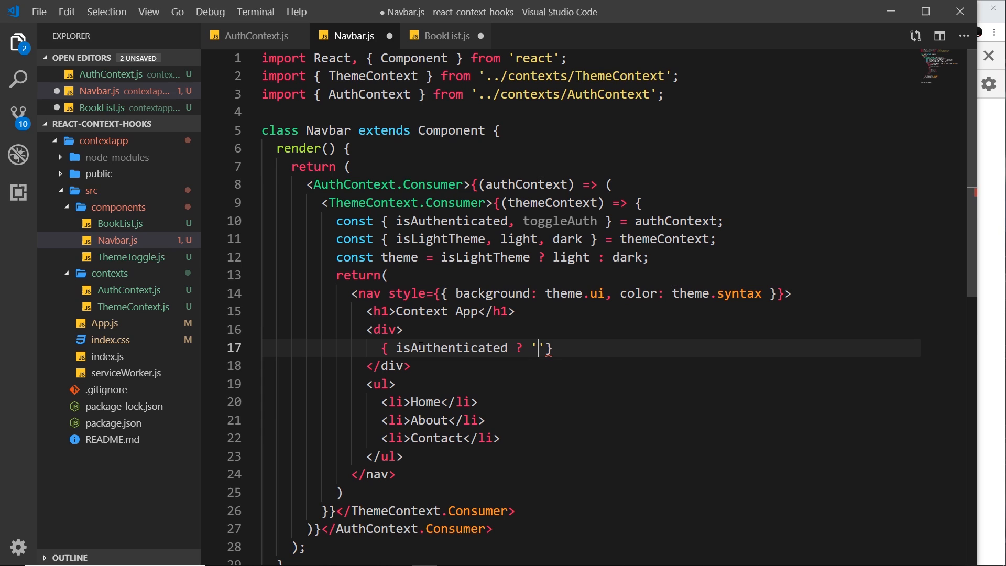
{"action": "type", "text": "Logged in"}
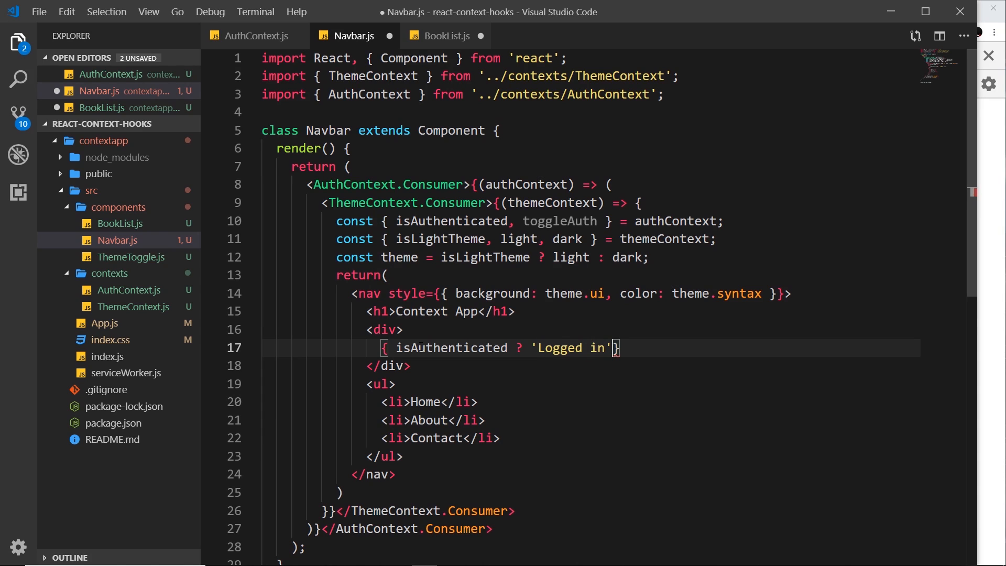
{"action": "type", "text": ": 'Logged out"}
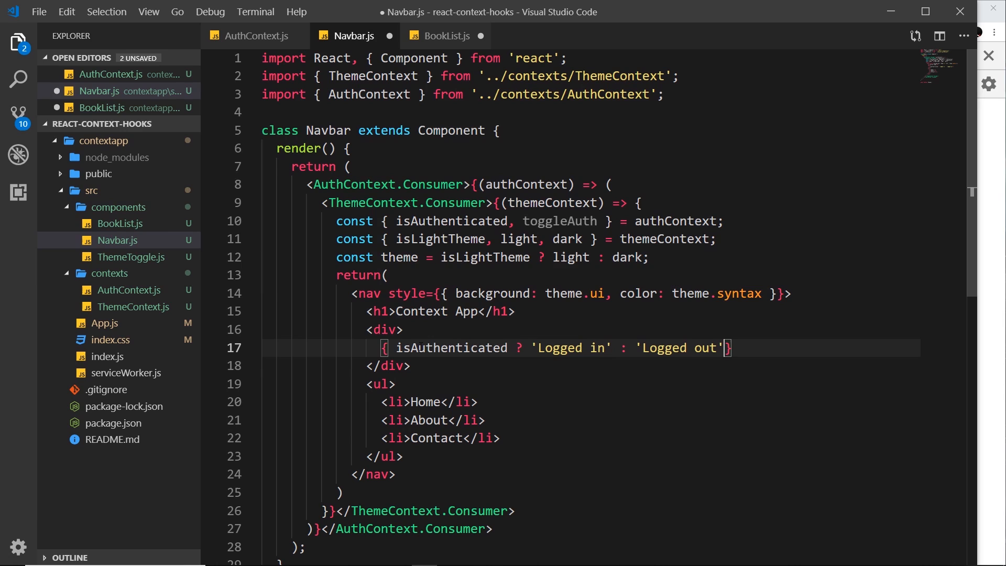
{"action": "mouse_move", "coordinate": [485, 257]}
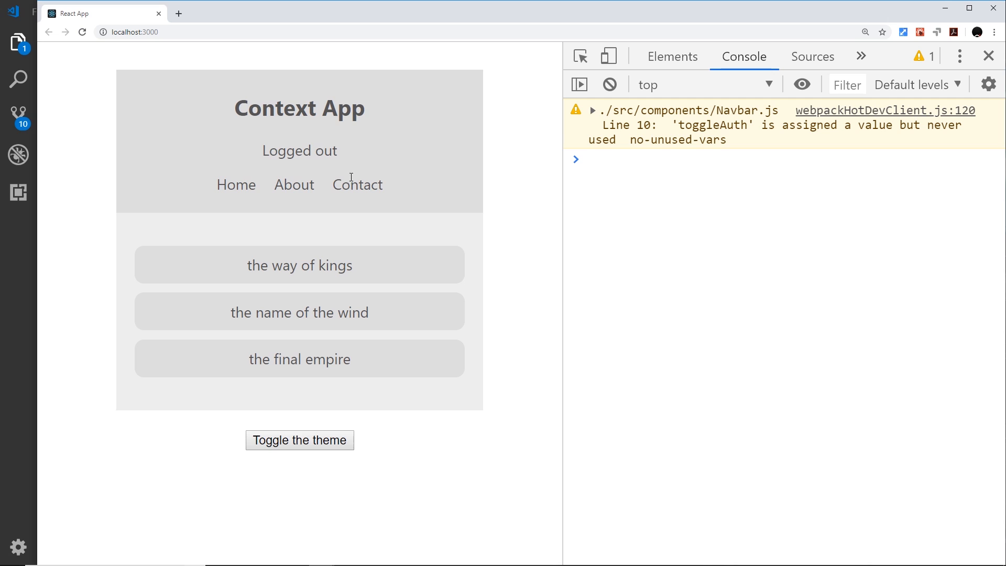
Step: Open the React DevTools panel and select the AuthContext provider in the component tree
{"action": "left_click", "coordinate": [672, 57]}
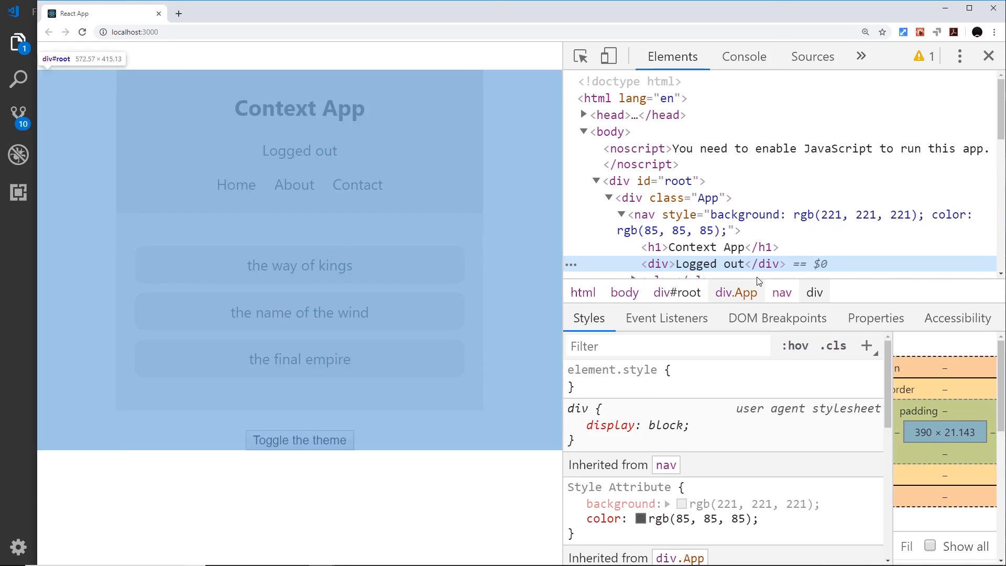
{"action": "left_click", "coordinate": [862, 57]}
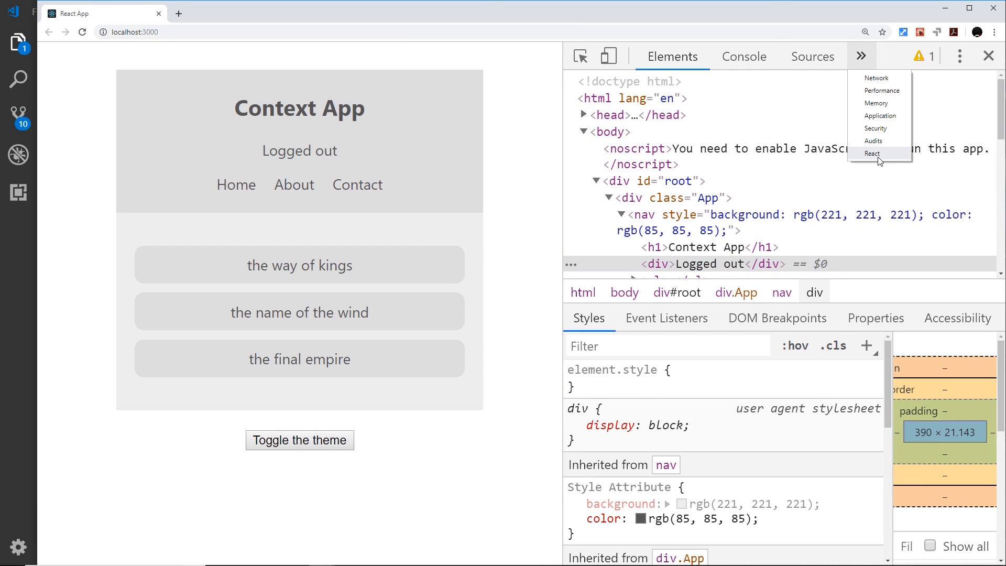
{"action": "left_click", "coordinate": [872, 153]}
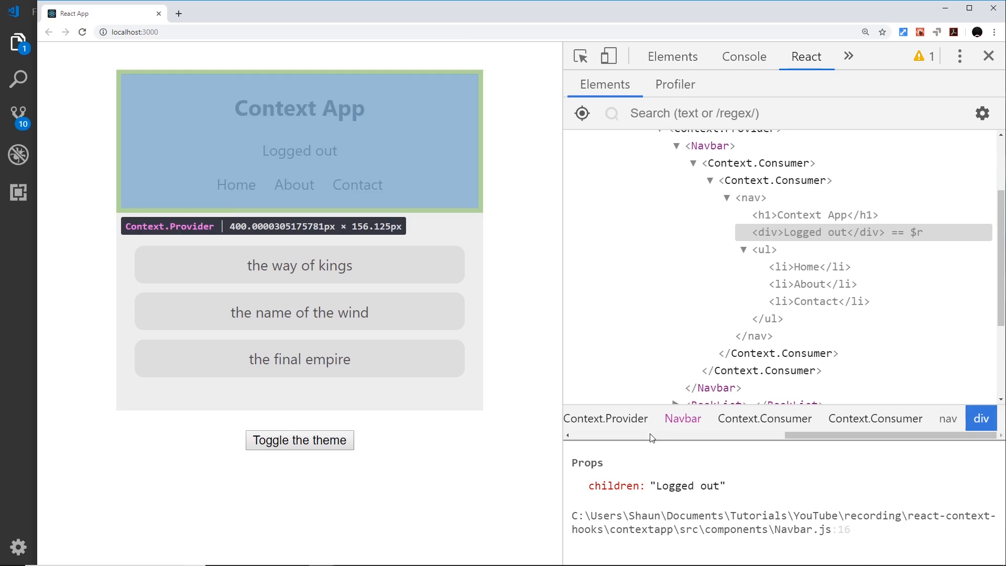
{"action": "left_click", "coordinate": [778, 181]}
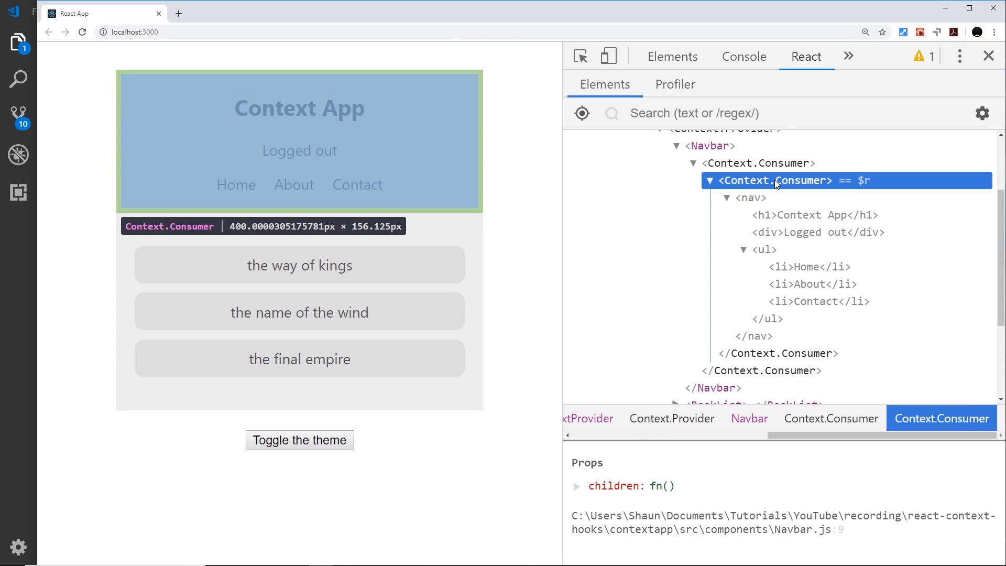
{"action": "left_click", "coordinate": [299, 441]}
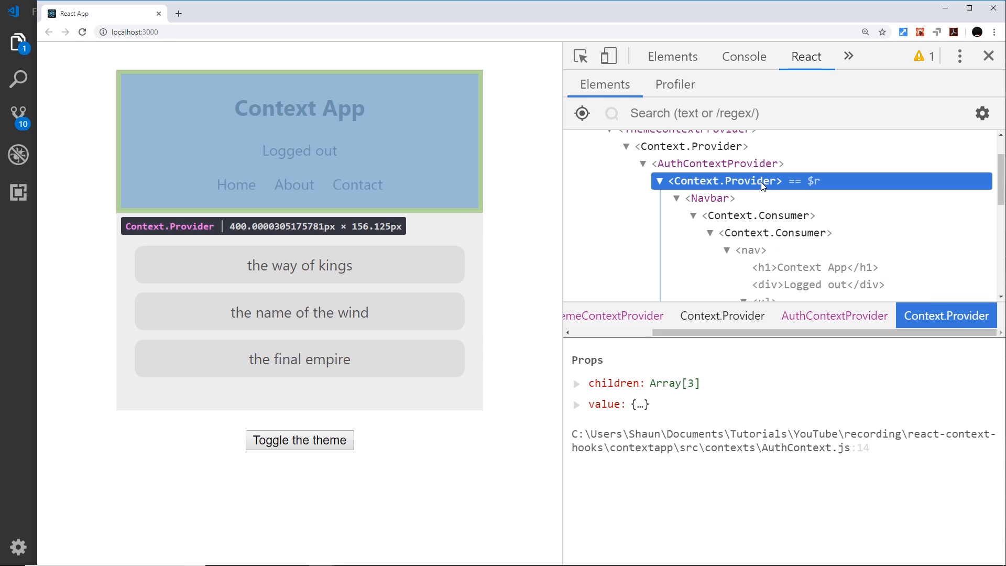
Step: Toggle isAuthenticated in the provider's value to flip the status text, then switch to dark theme
{"action": "left_click", "coordinate": [577, 404]}
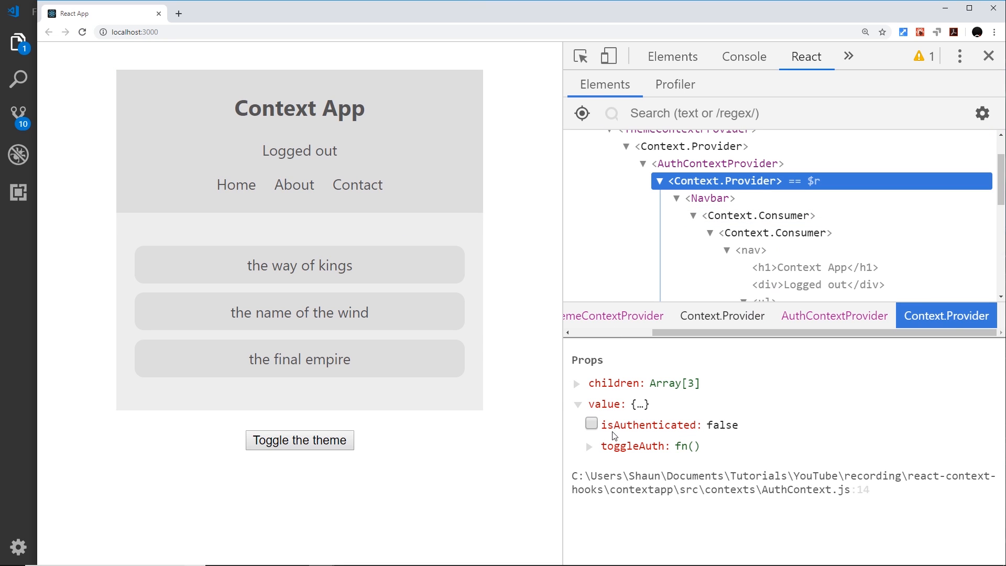
{"action": "left_click", "coordinate": [592, 426]}
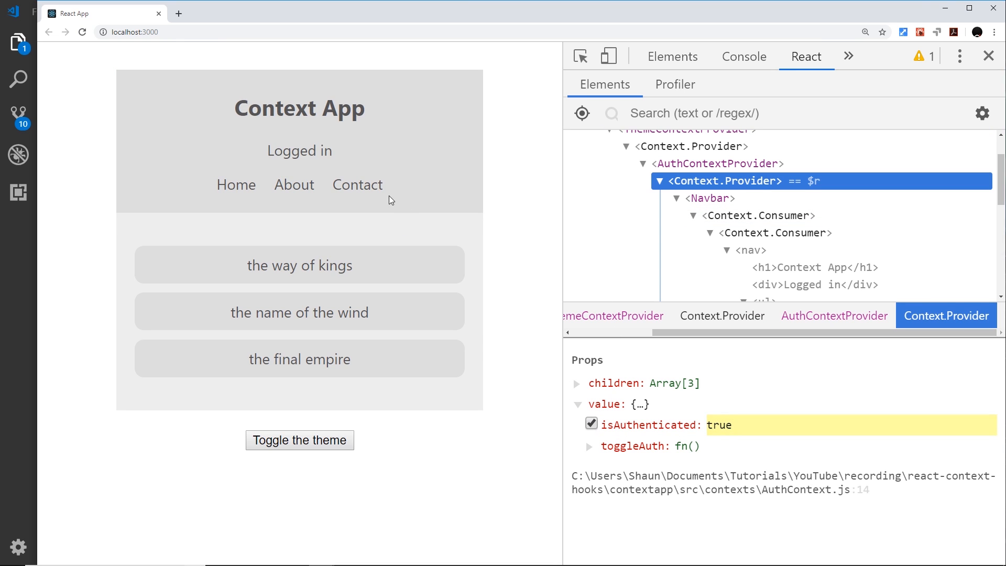
{"action": "left_click", "coordinate": [591, 424]}
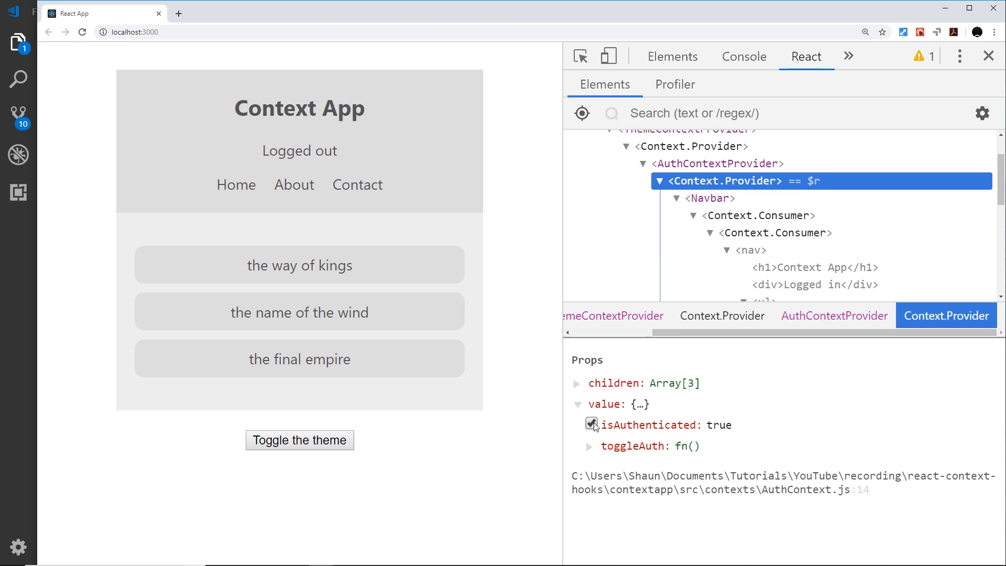
{"action": "left_click", "coordinate": [592, 425]}
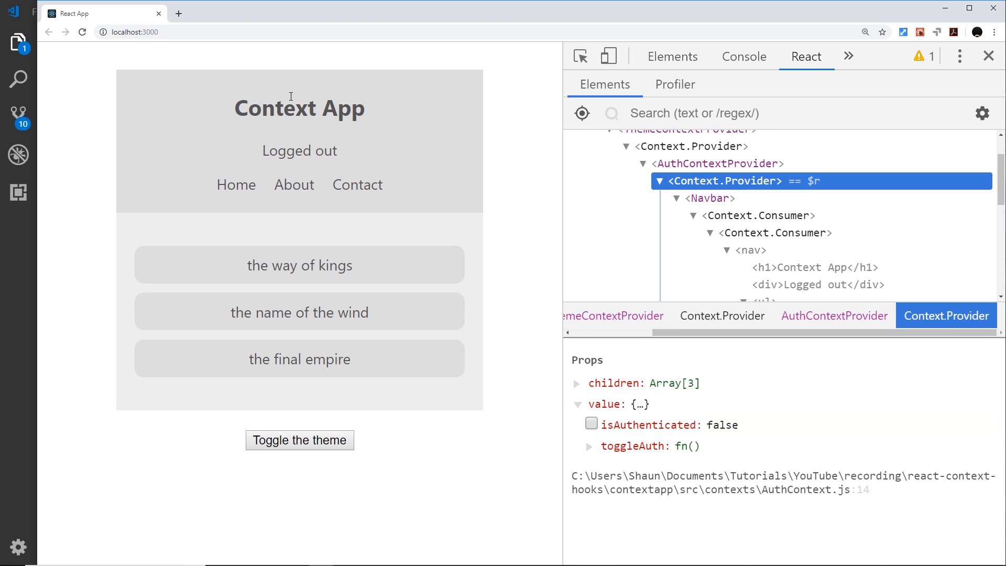
{"action": "mouse_move", "coordinate": [379, 129]}
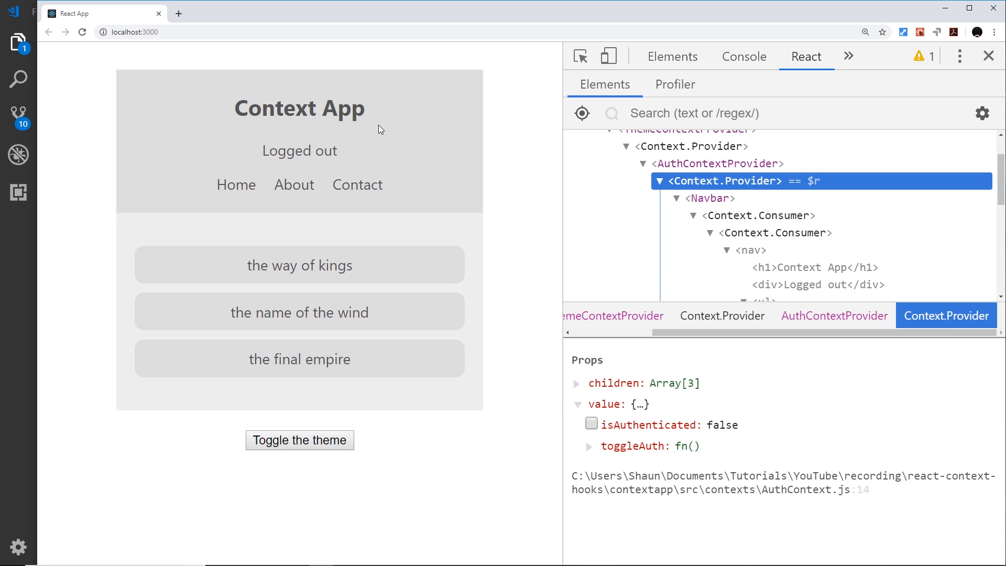
{"action": "mouse_move", "coordinate": [353, 225]}
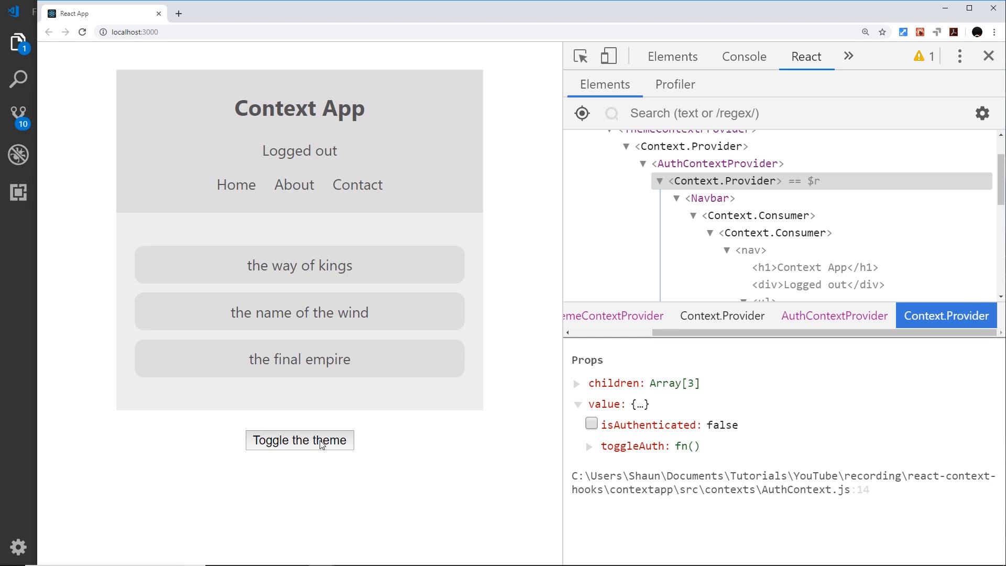
{"action": "left_click", "coordinate": [299, 441]}
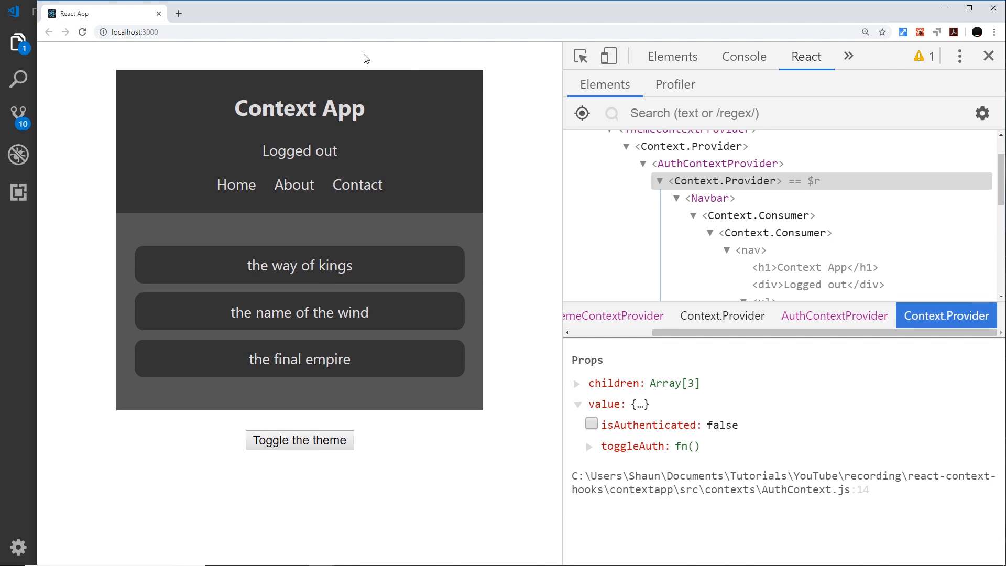
{"action": "mouse_move", "coordinate": [15, 339]}
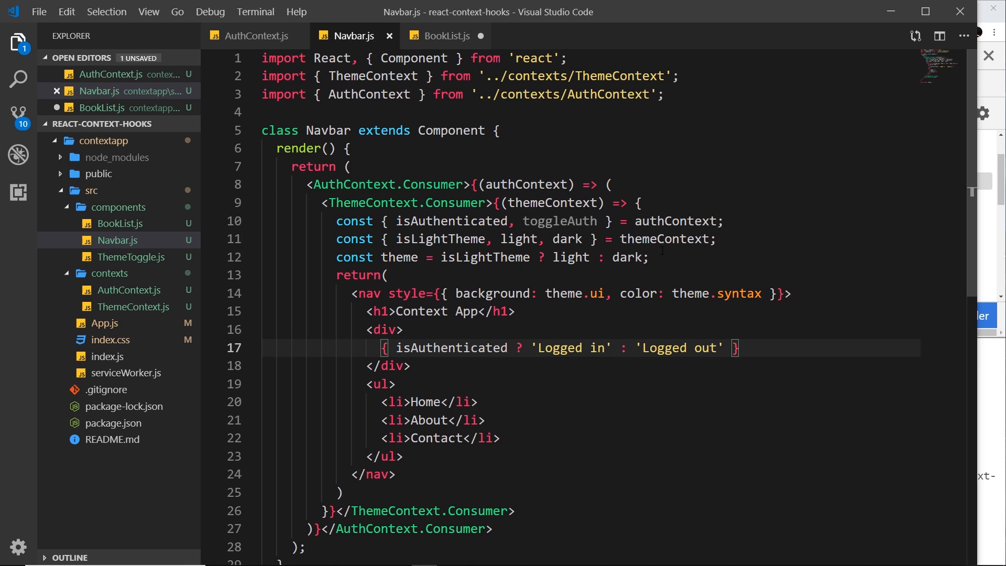
Step: Add onClick={toggleAuth} to the status div's opening tag on line 16
{"action": "left_click", "coordinate": [387, 329]}
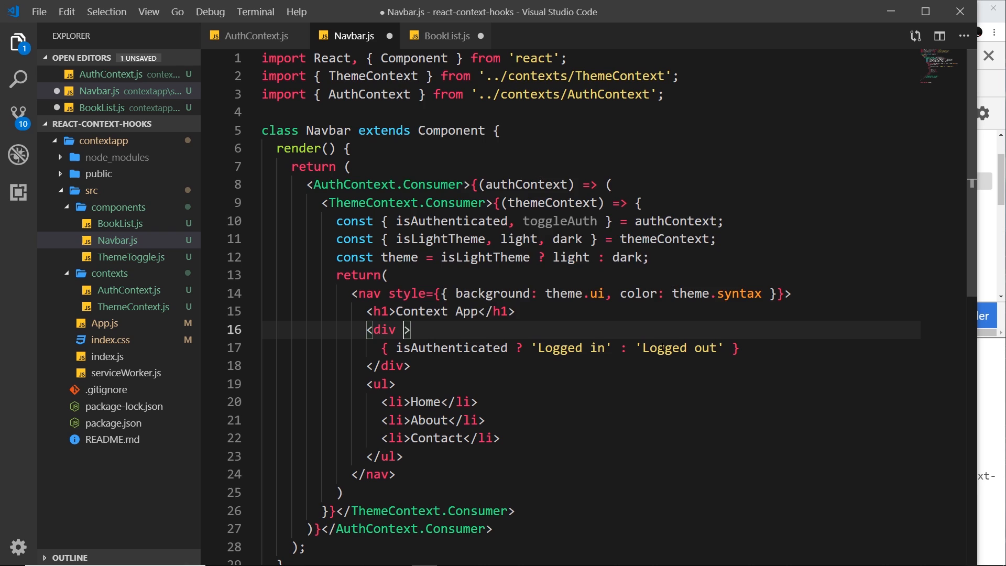
{"action": "type", "text": "onClick="}
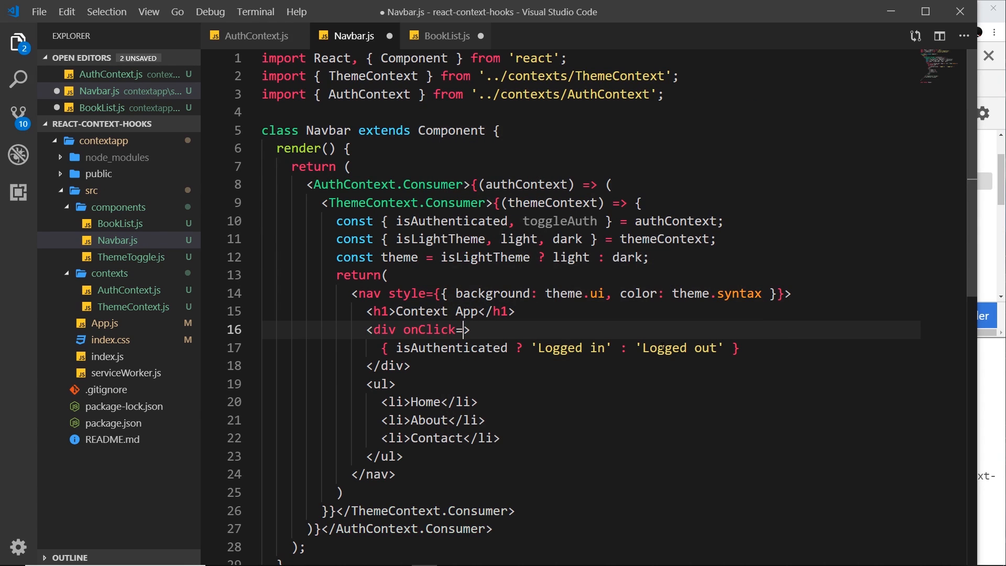
{"action": "type", "text": "{}"}
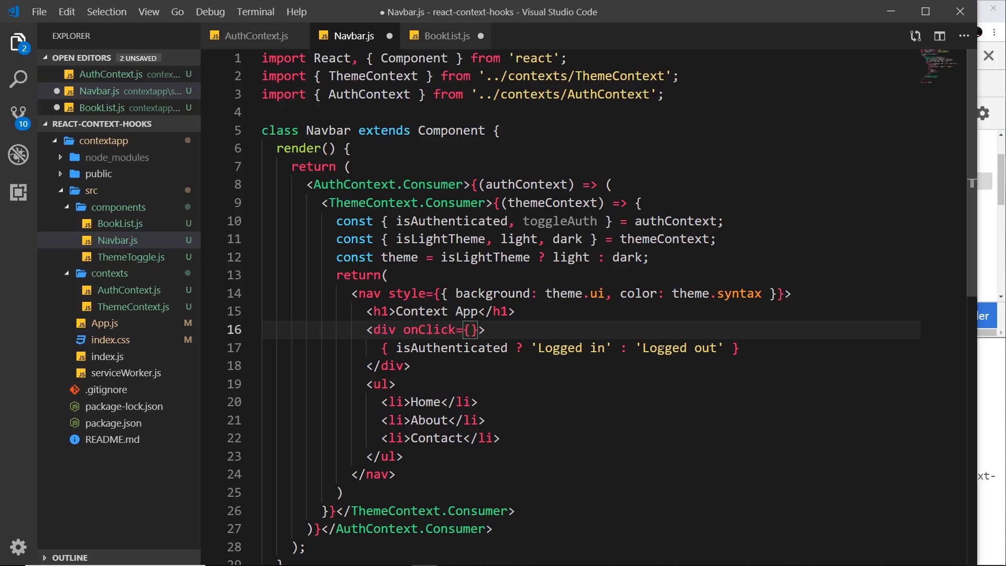
{"action": "type", "text": "toggleAu"}
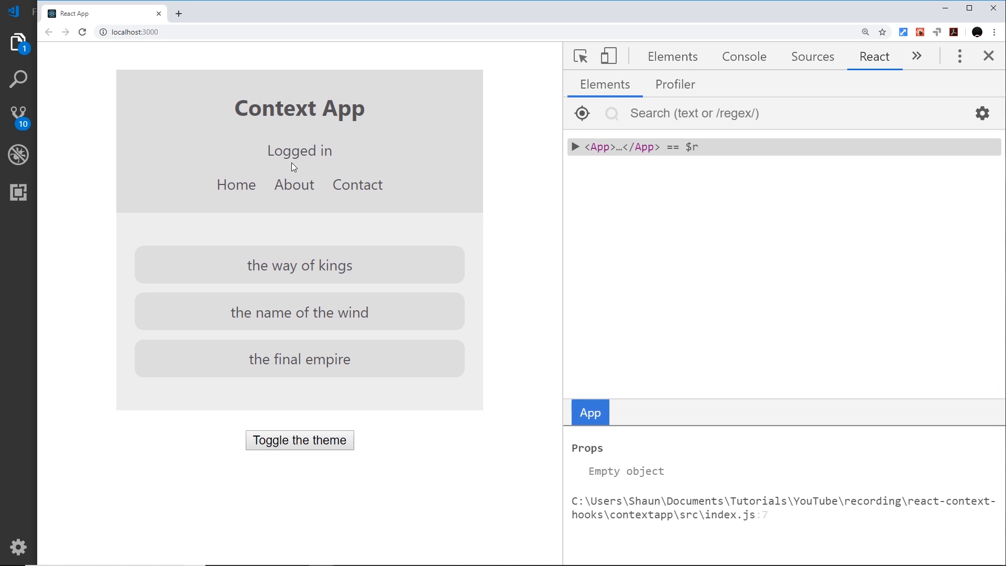
Step: Click the navbar status text to switch it from Logged in to Logged out
{"action": "left_click", "coordinate": [300, 151]}
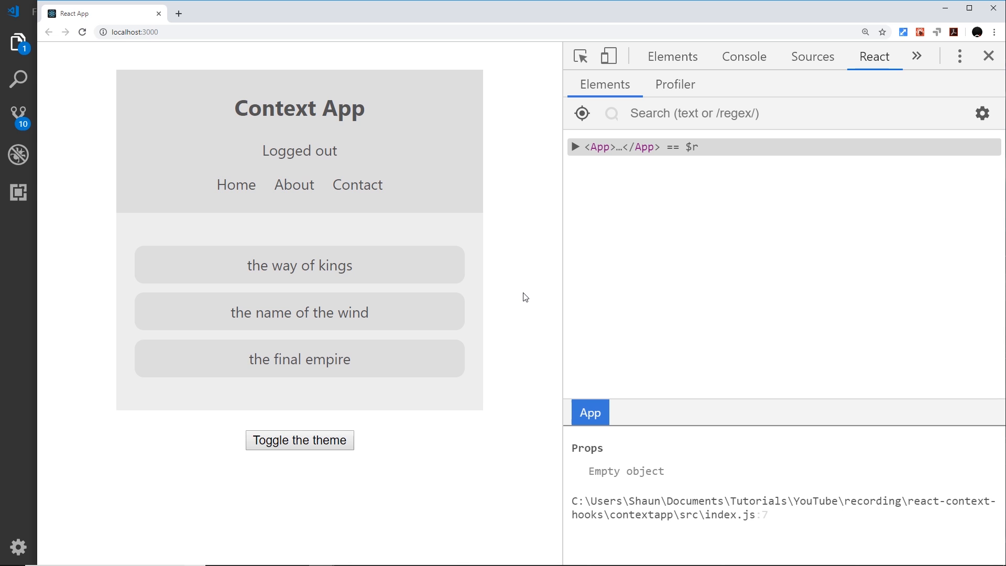
{"action": "mouse_move", "coordinate": [46, 262]}
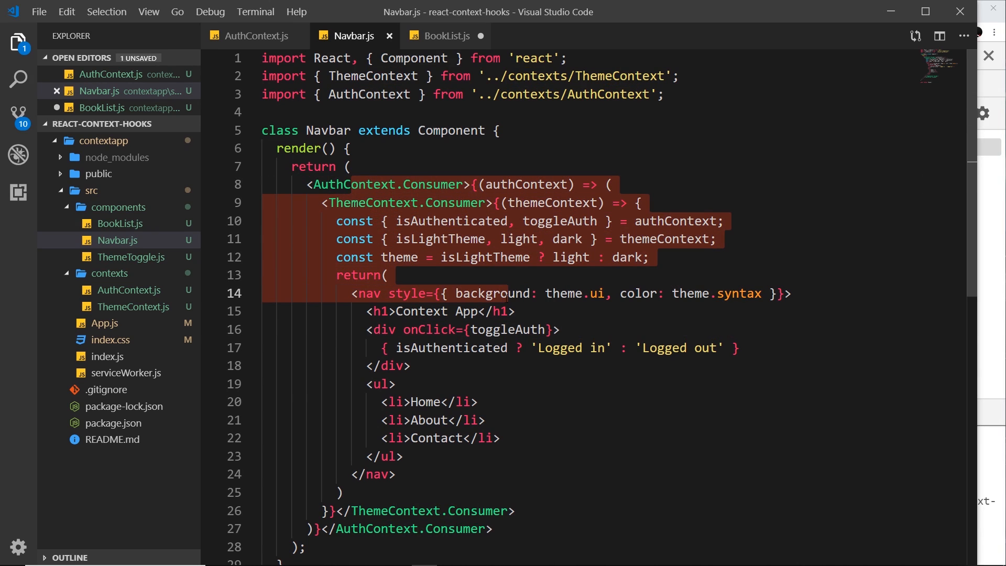
{"action": "mouse_move", "coordinate": [491, 293]}
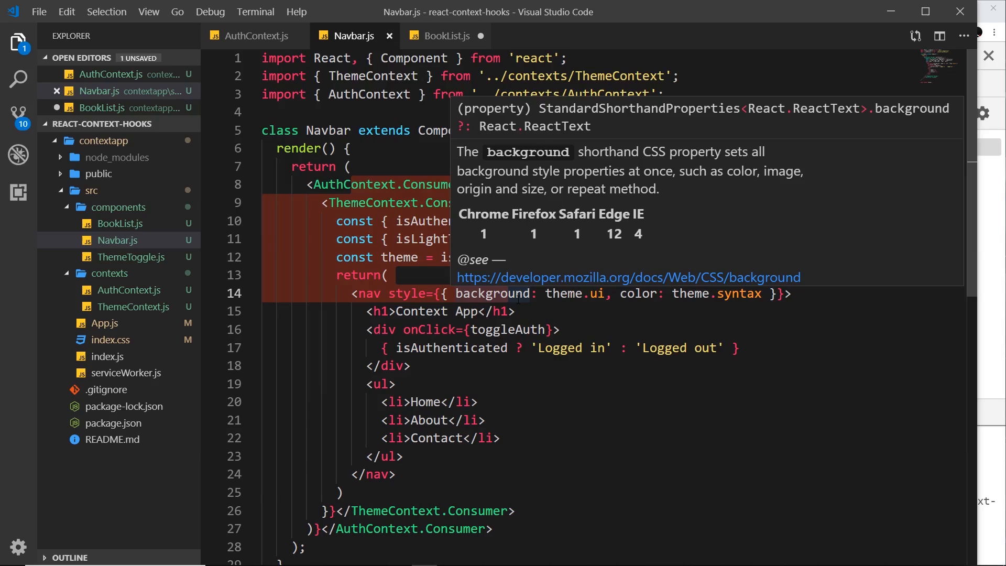